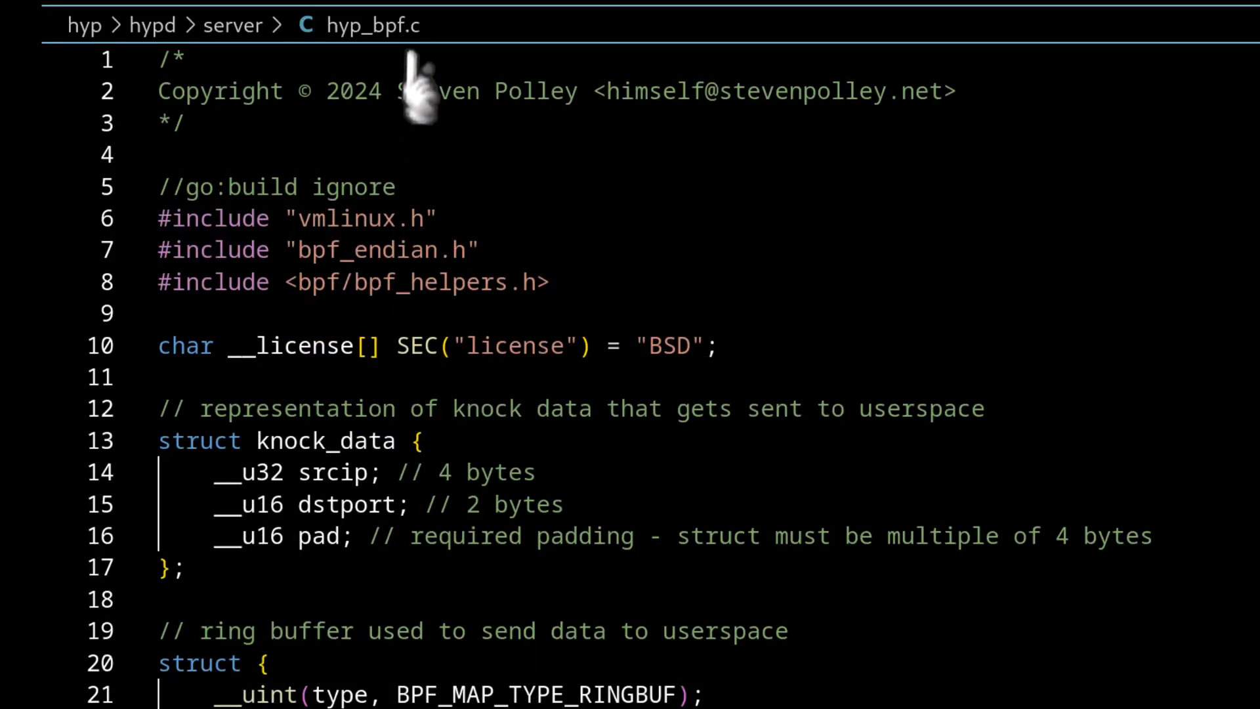
mouse_move(45, 232)
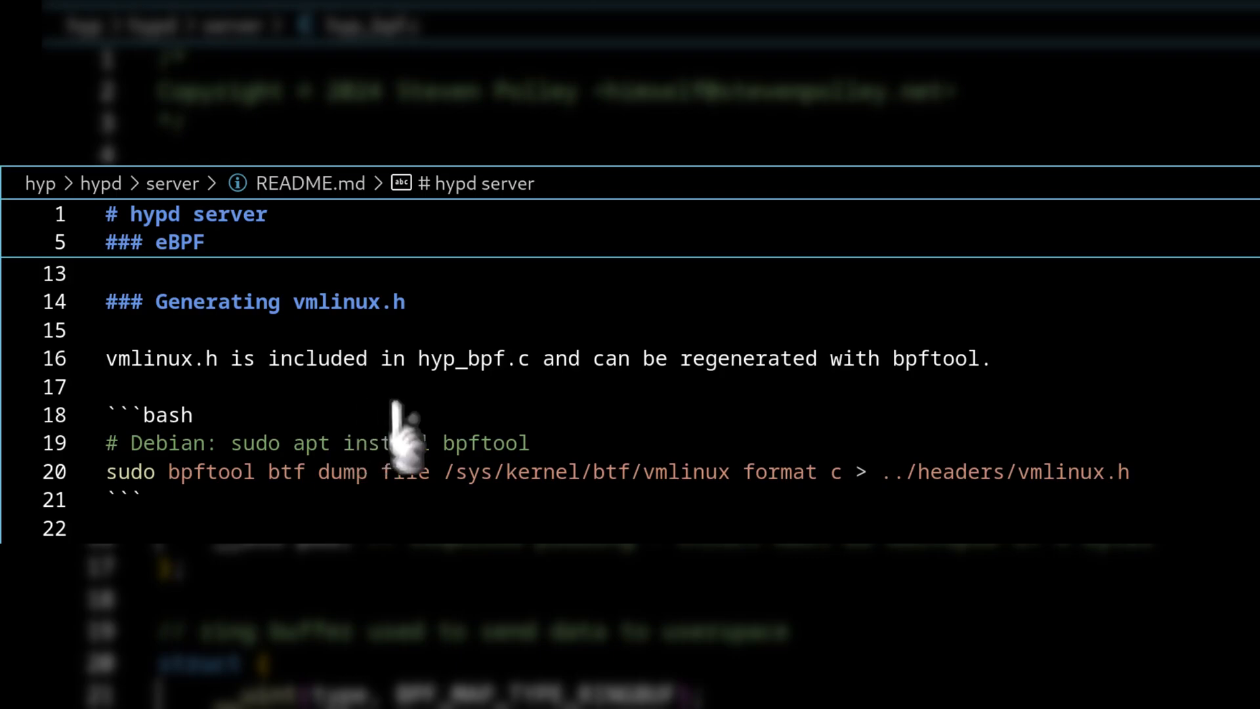
mouse_move(49, 454)
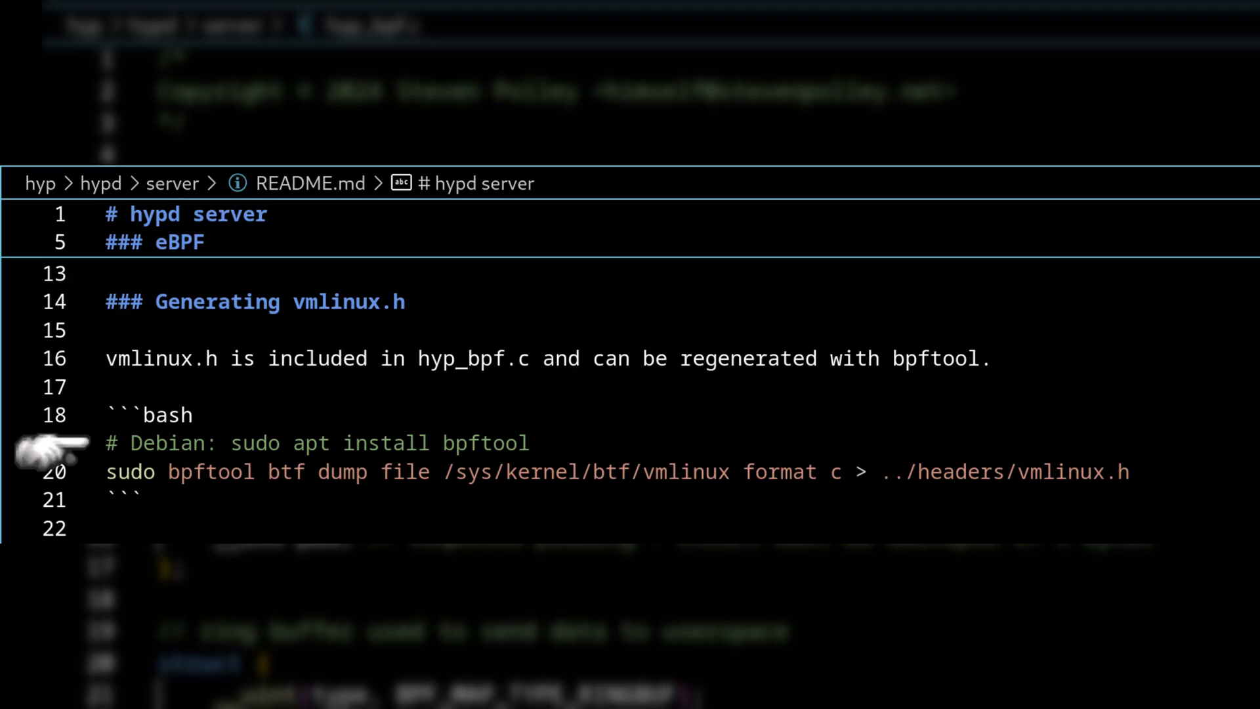
mouse_move(52, 478)
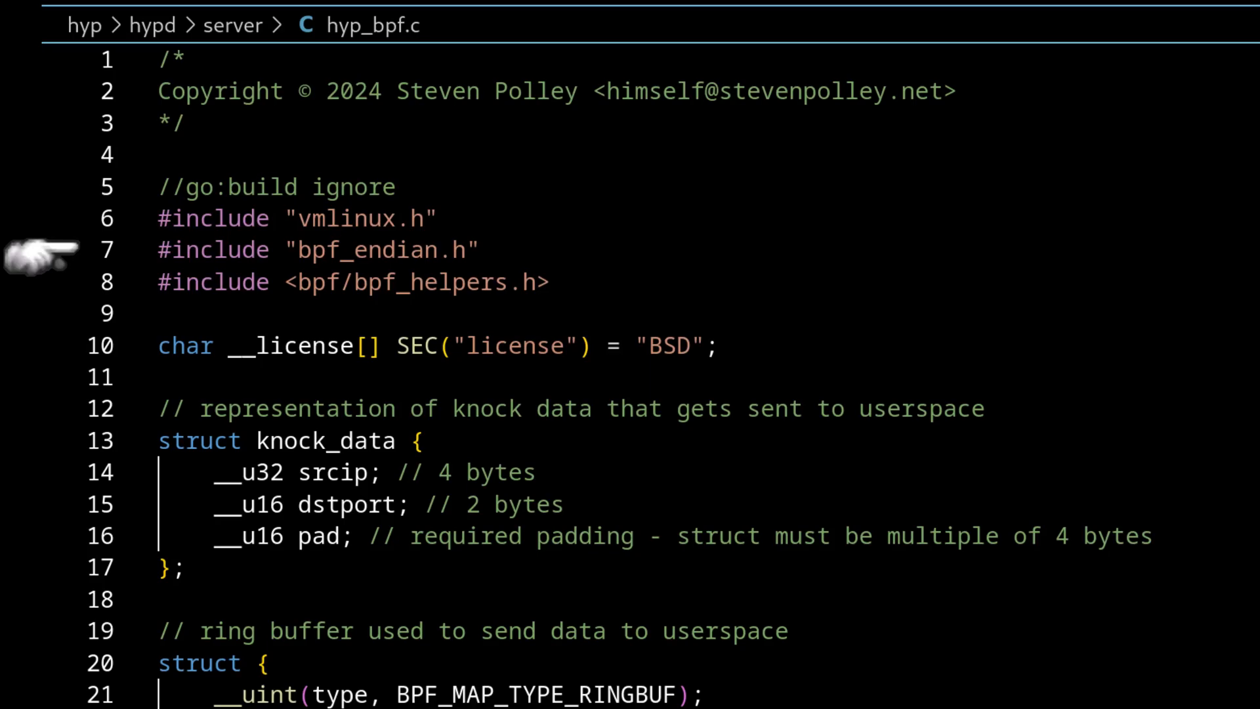
mouse_move(41, 284)
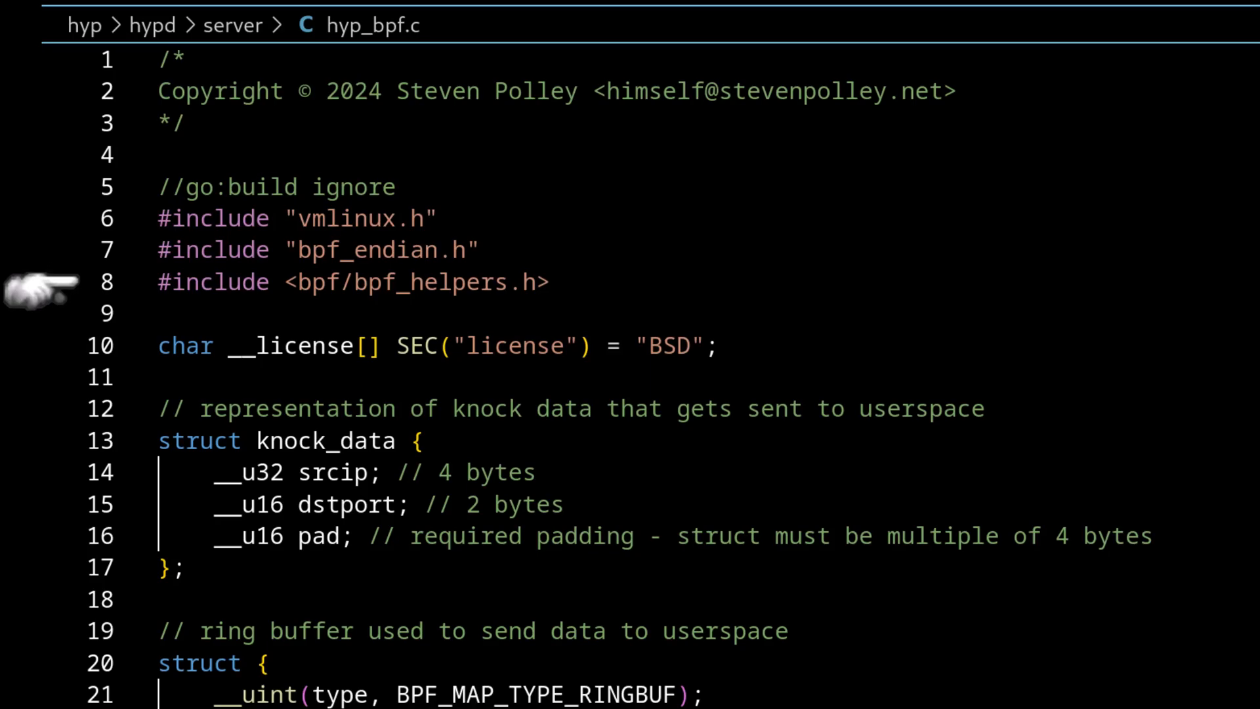
mouse_move(41, 218)
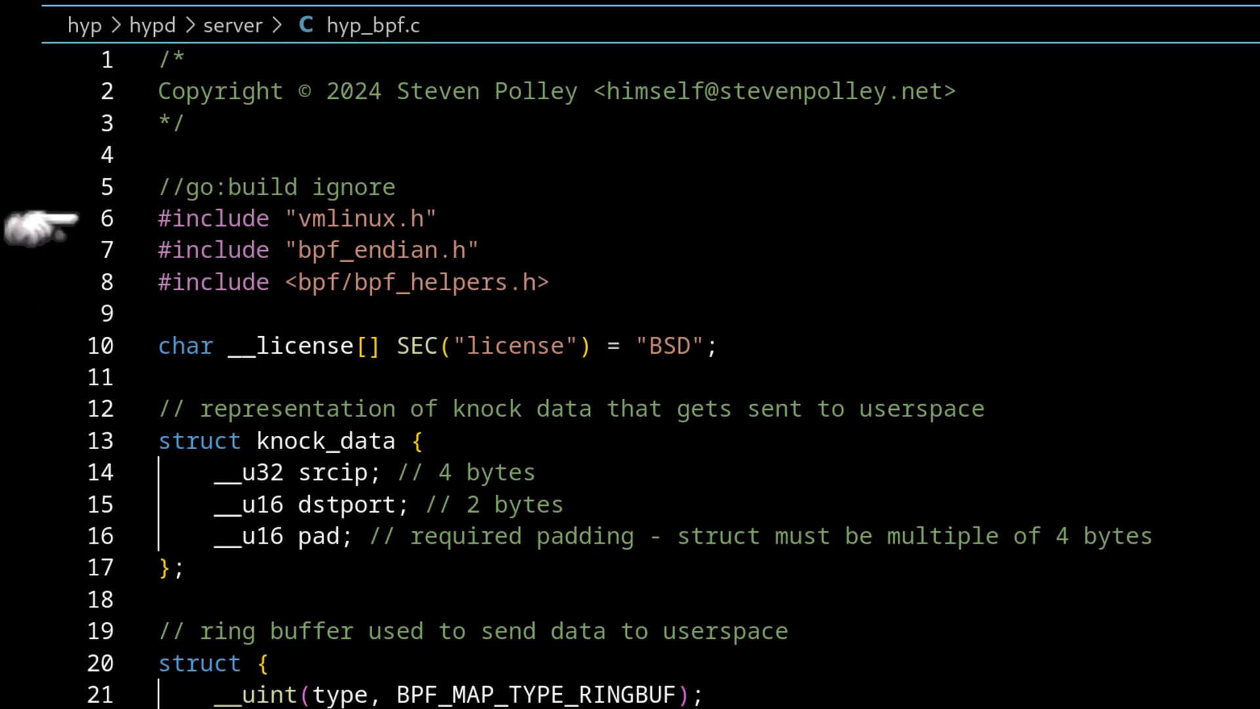
mouse_move(45, 443)
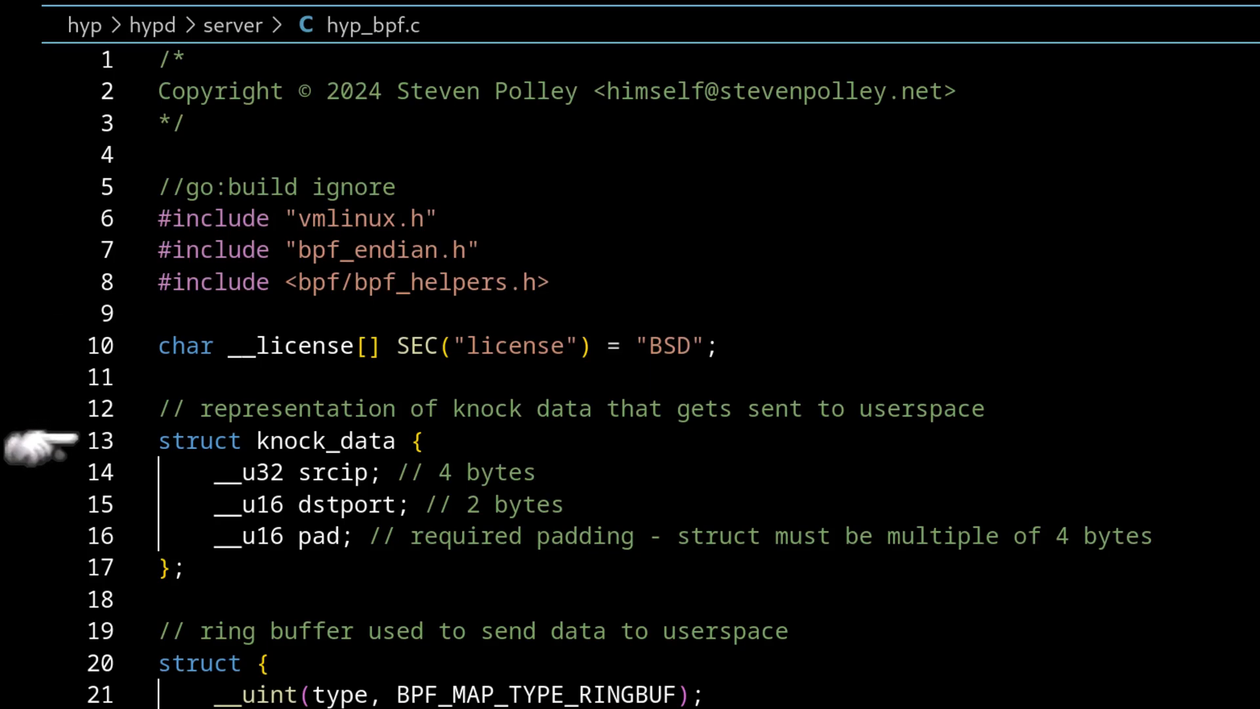
mouse_move(160, 504)
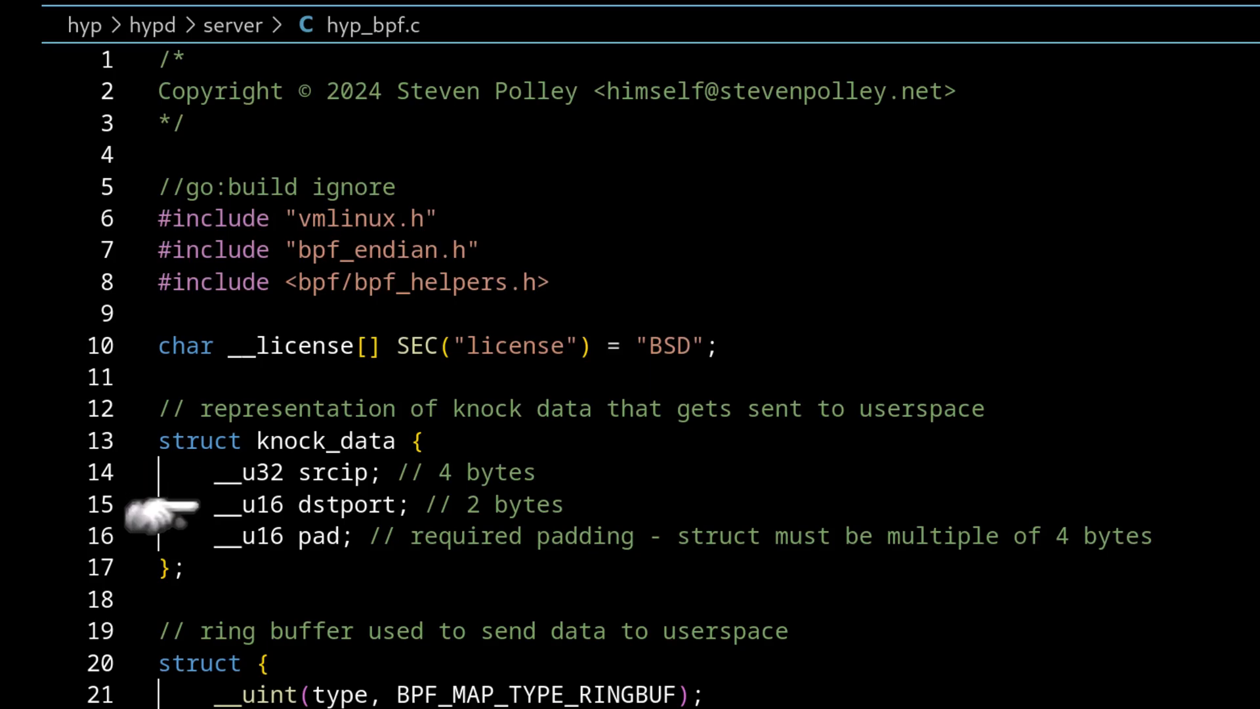
mouse_move(160, 534)
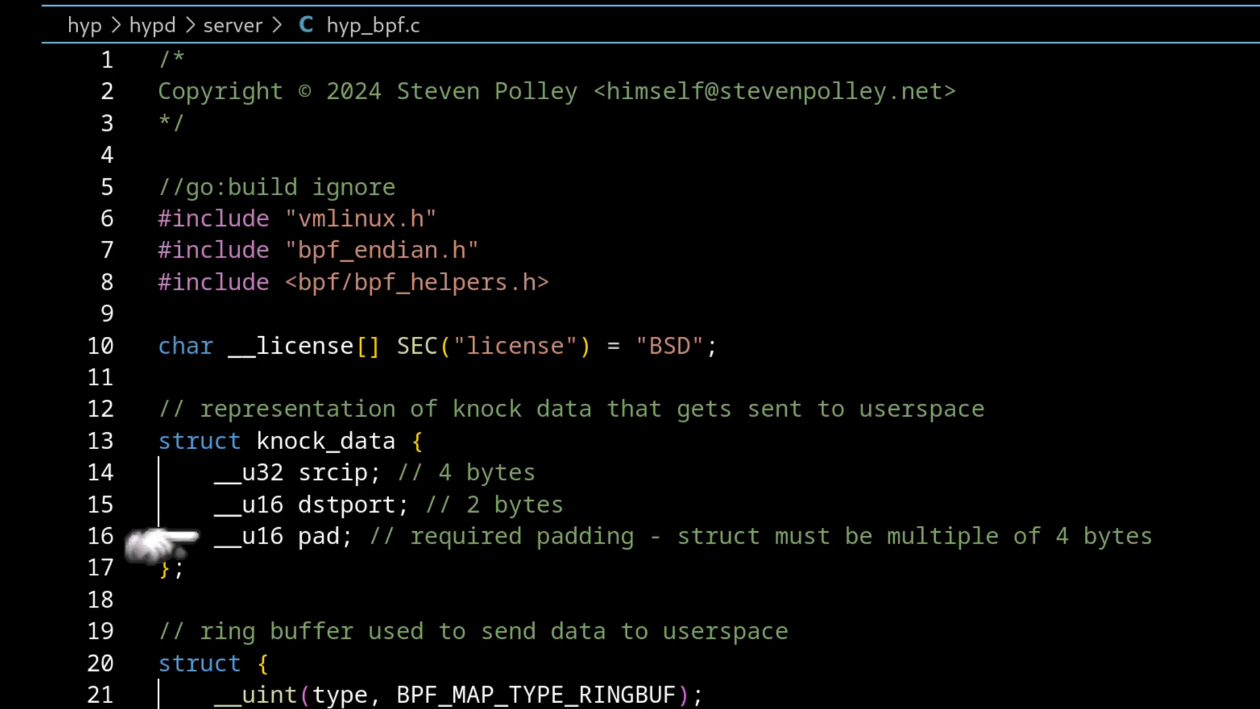
scroll(down, 3)
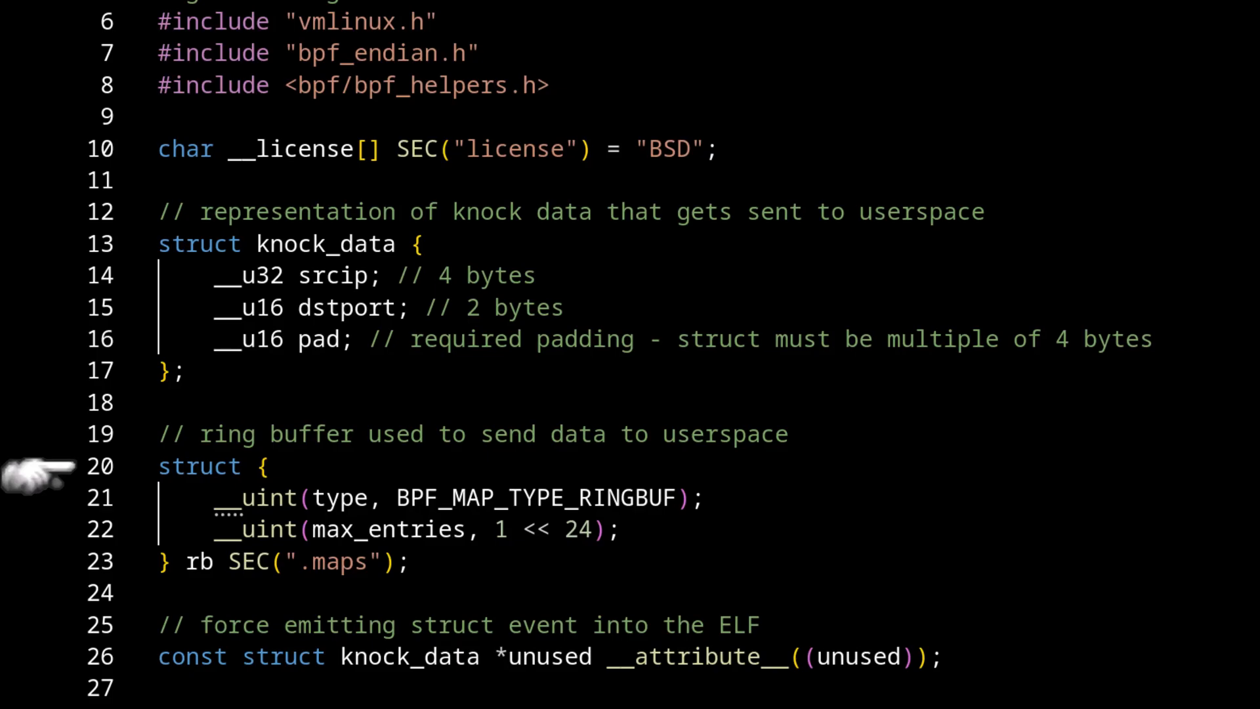
scroll(down, 3)
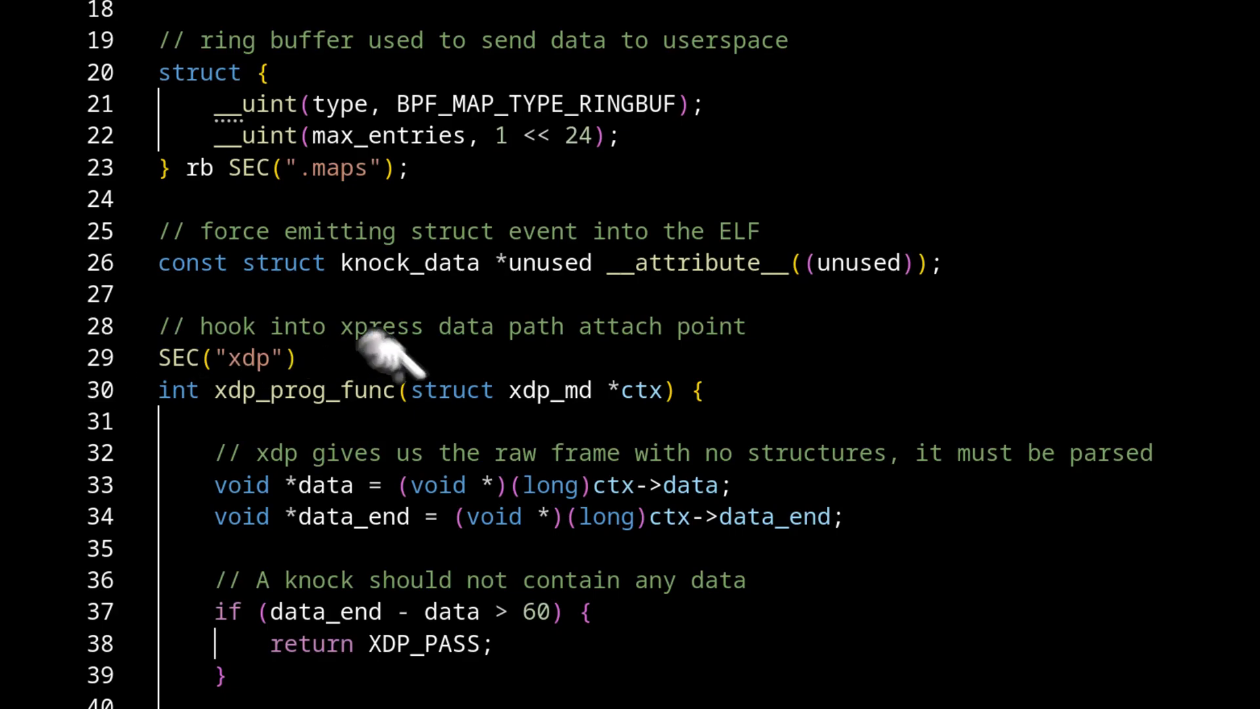
mouse_move(586, 337)
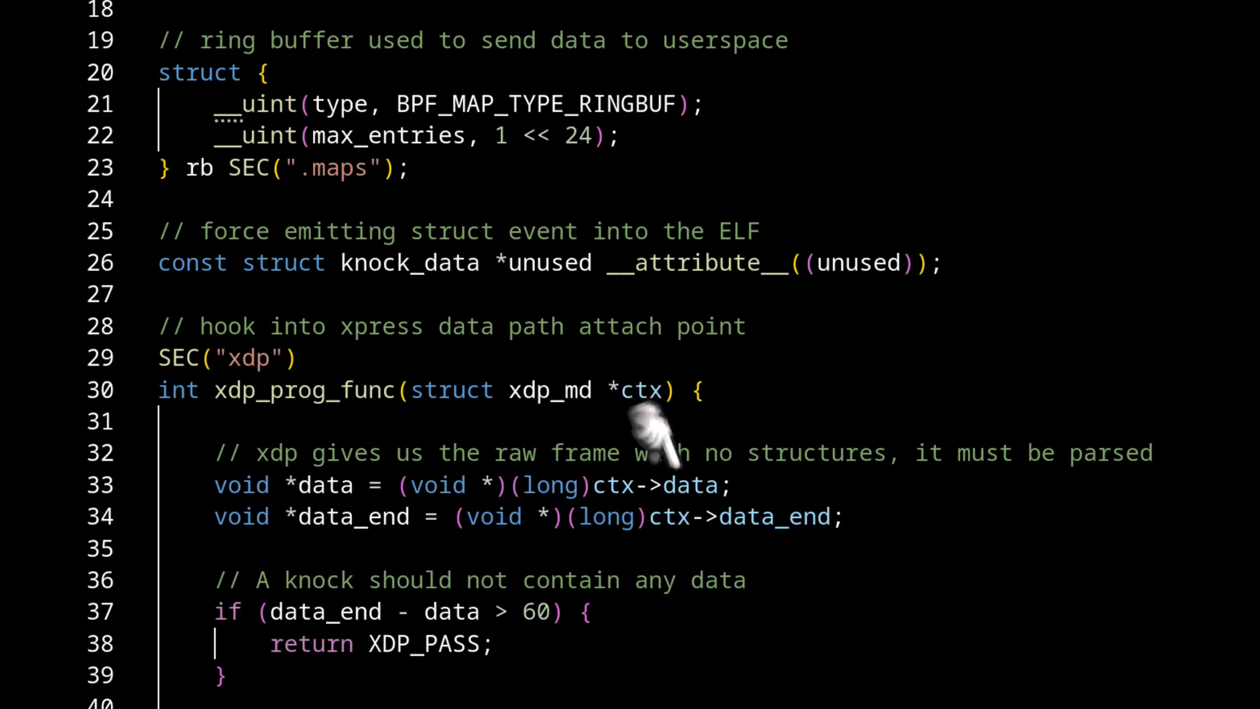
mouse_move(751, 474)
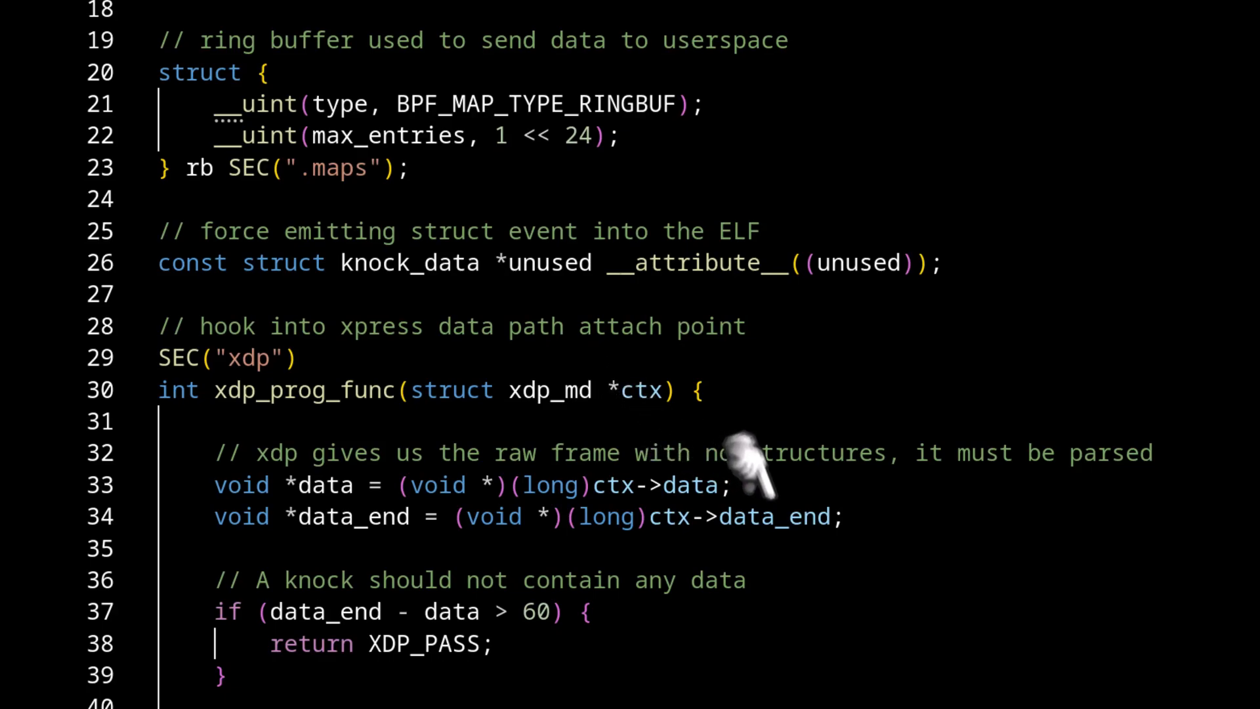
mouse_move(41, 526)
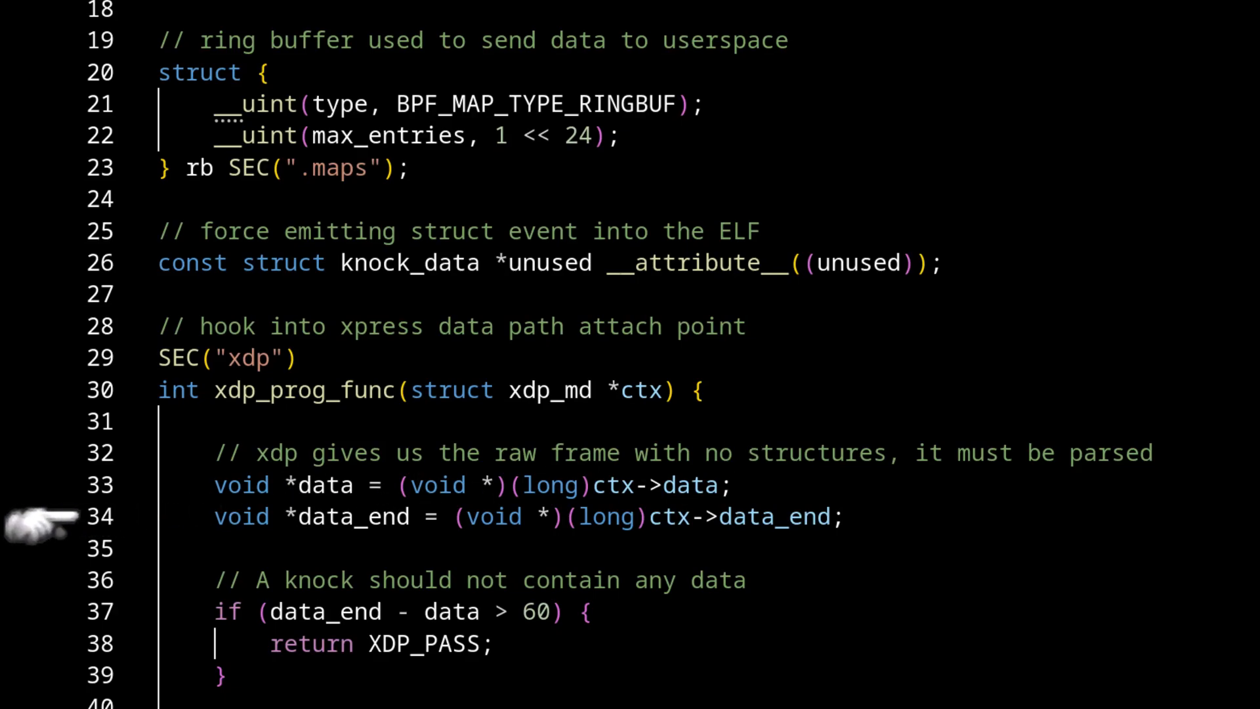
mouse_move(40, 390)
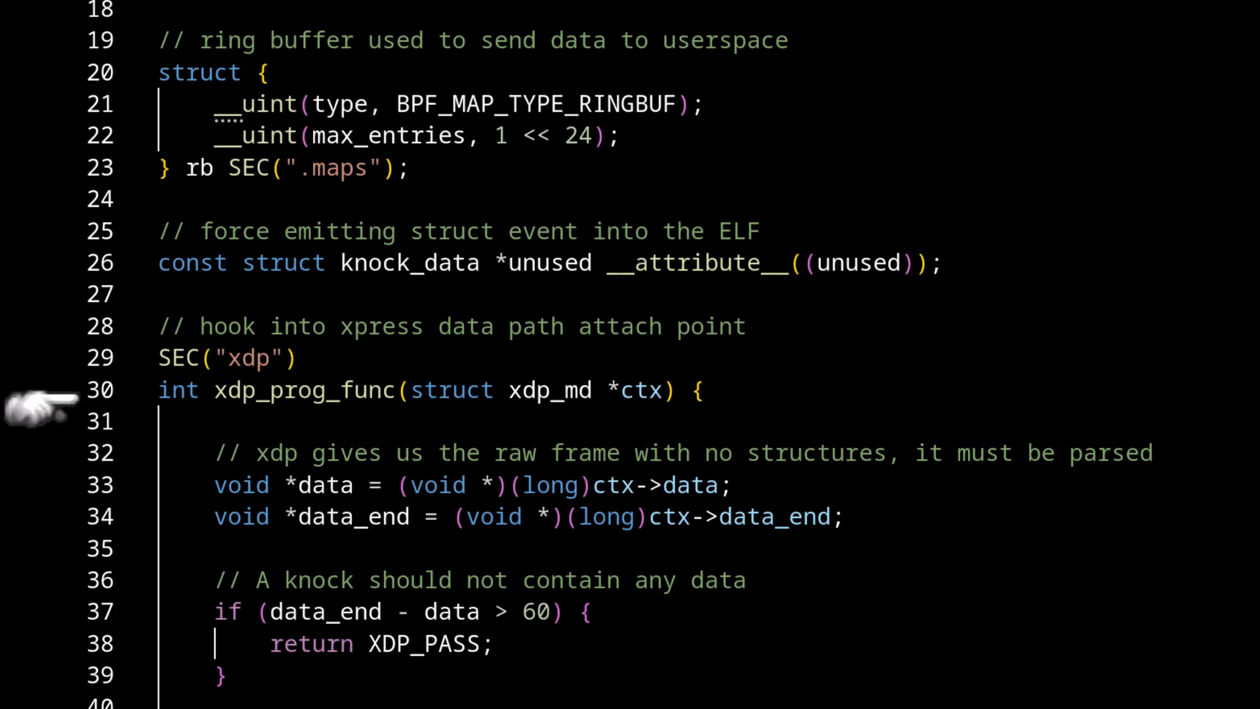
mouse_move(40, 394)
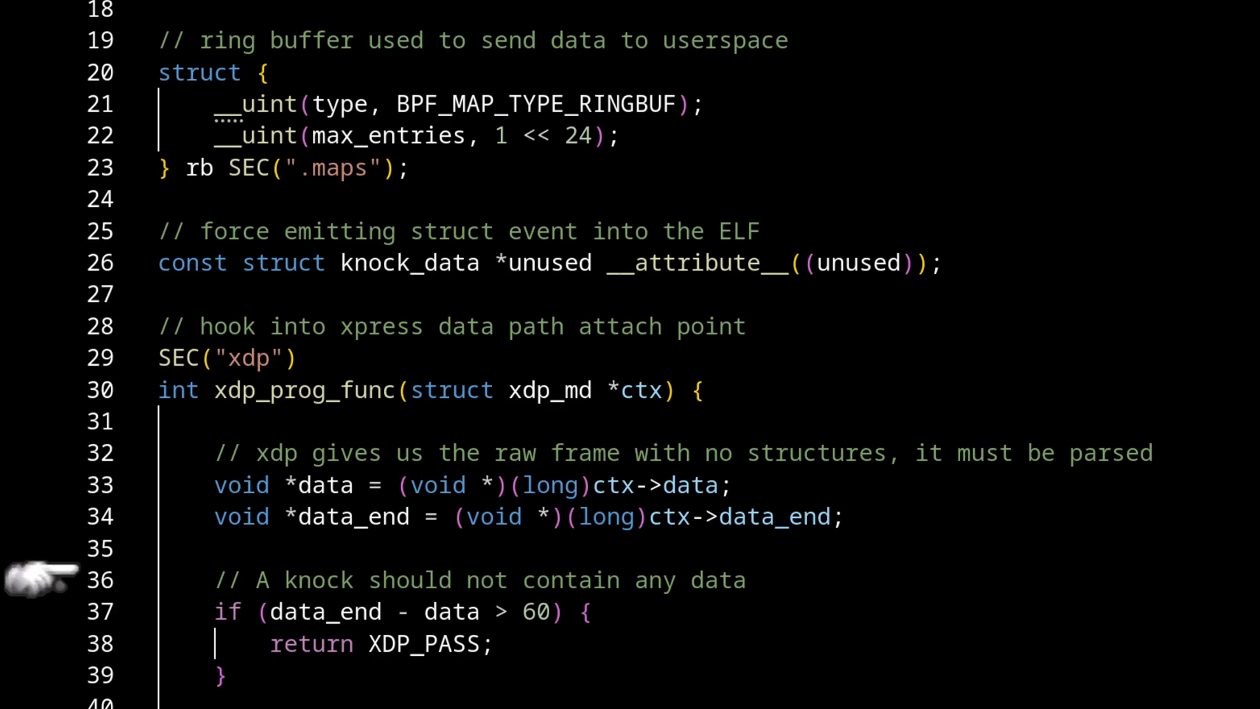
mouse_move(40, 619)
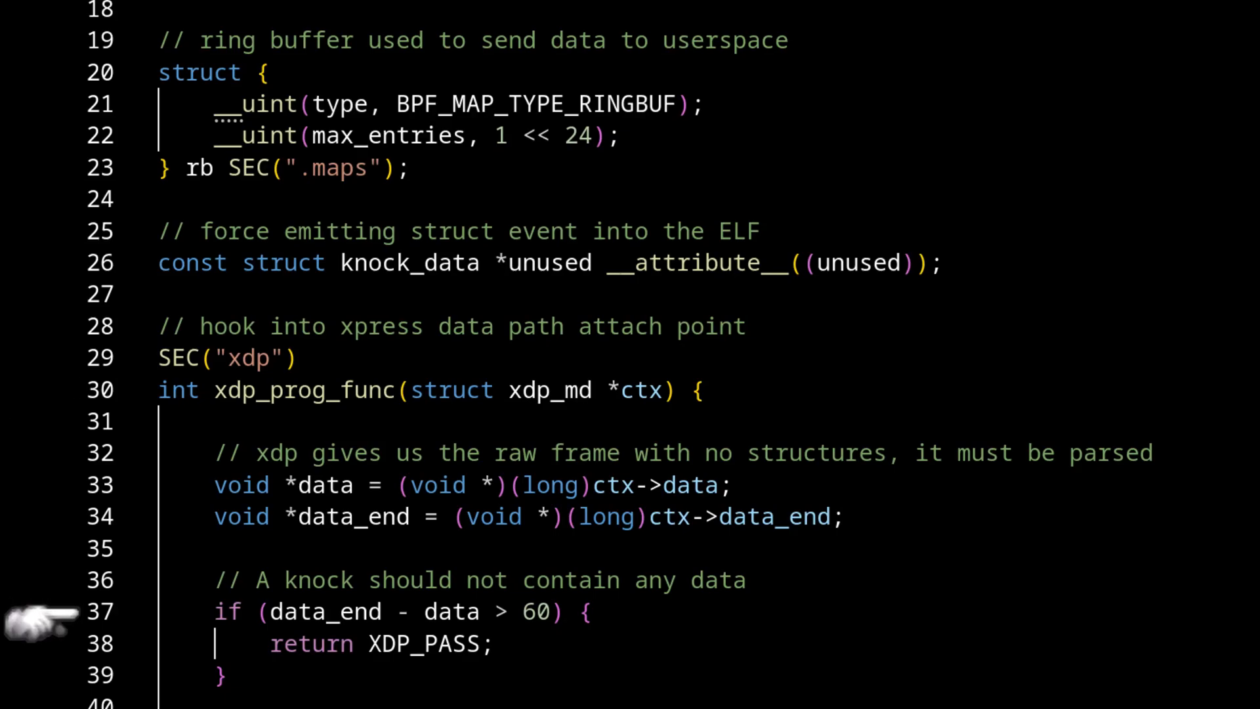
mouse_move(185, 652)
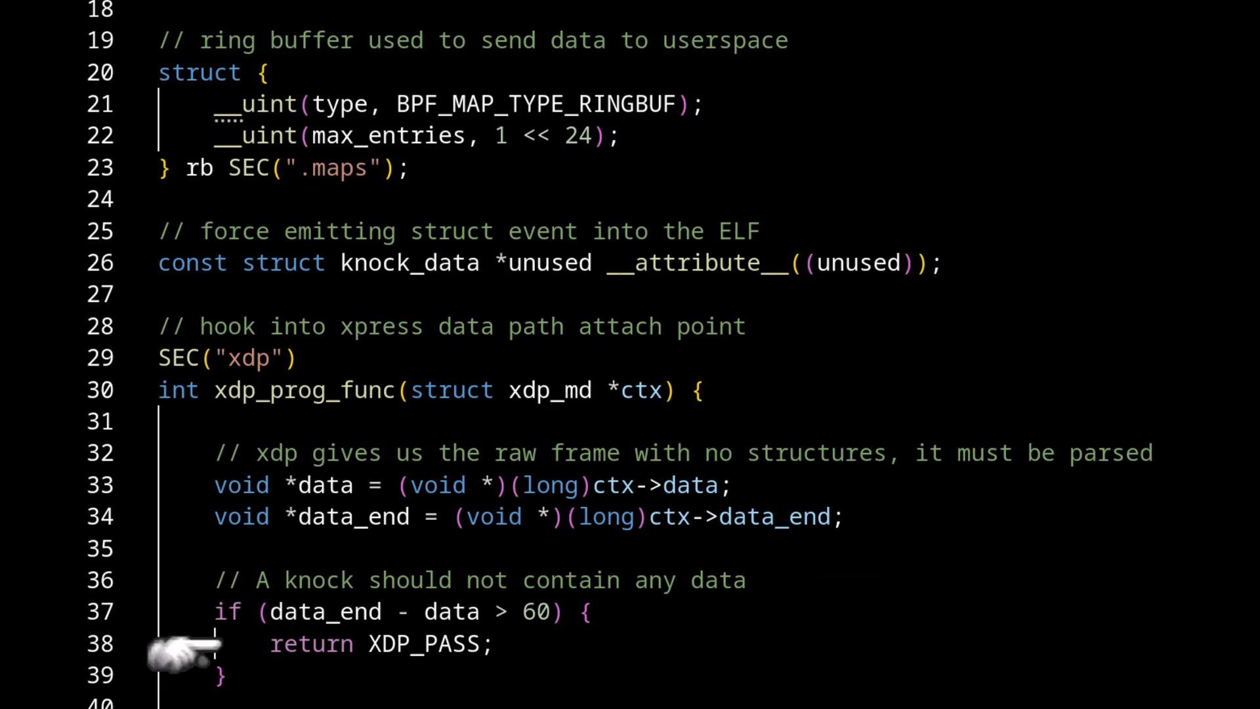
scroll(down, 3)
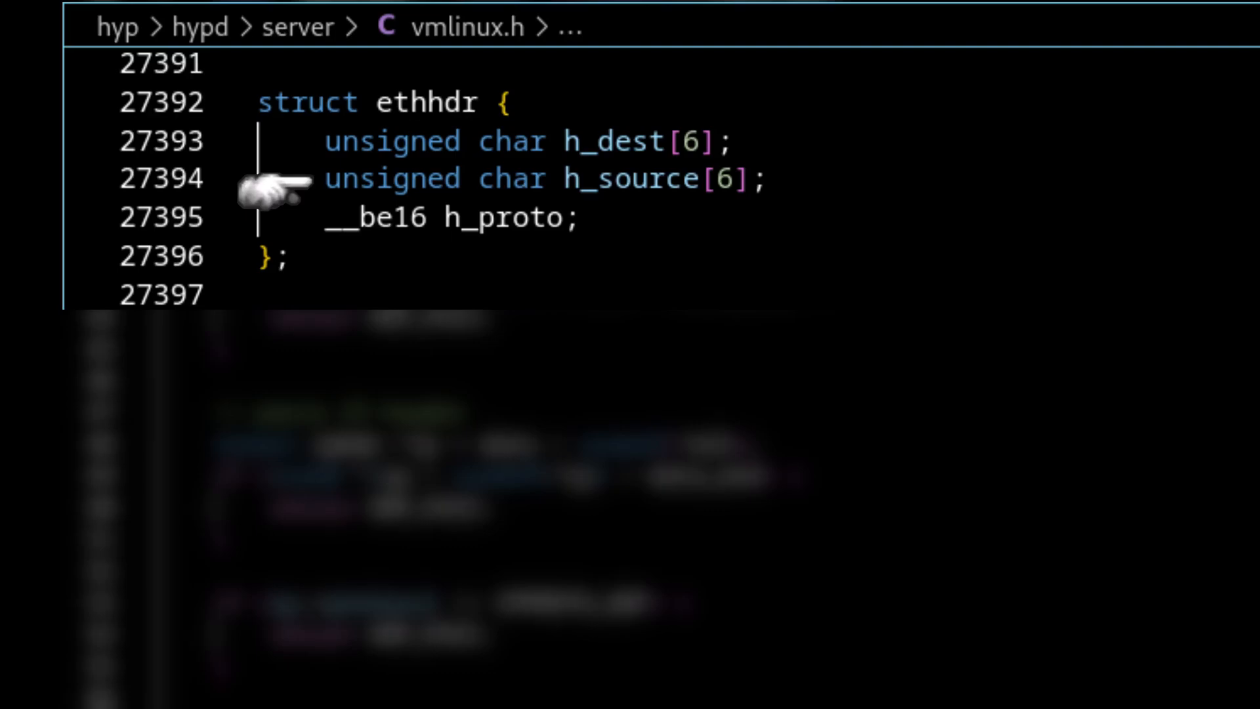
mouse_move(274, 216)
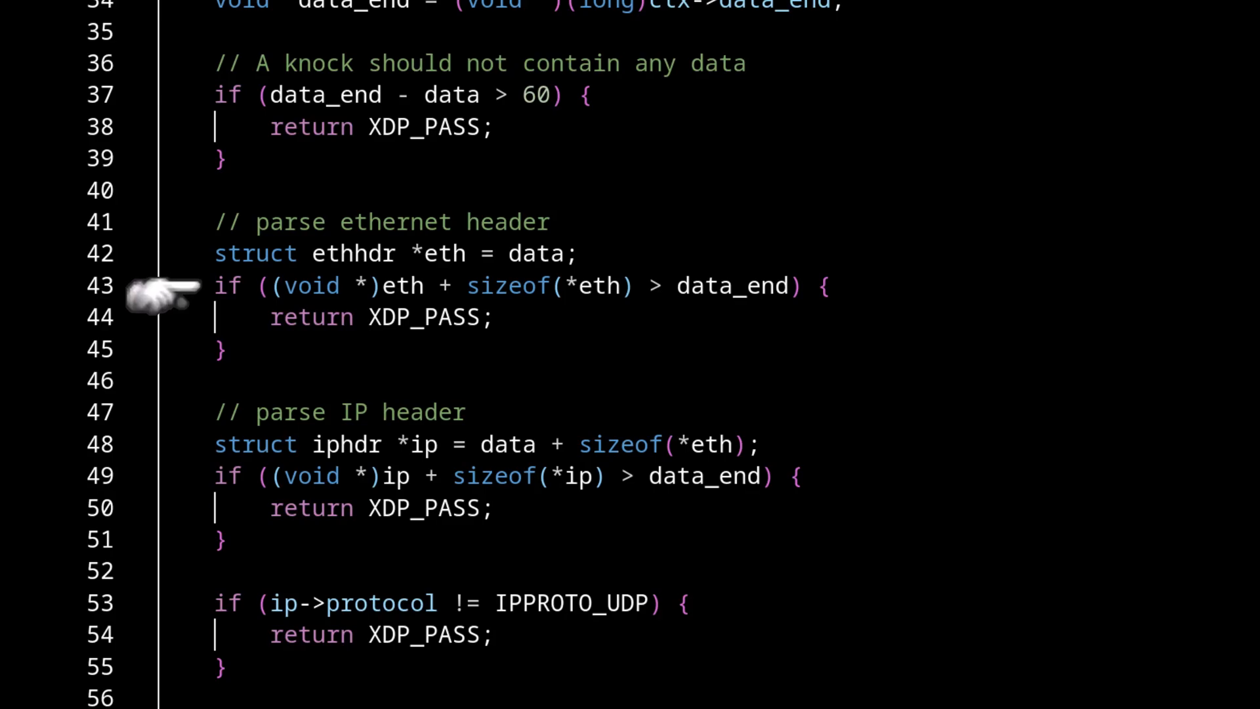
mouse_move(166, 455)
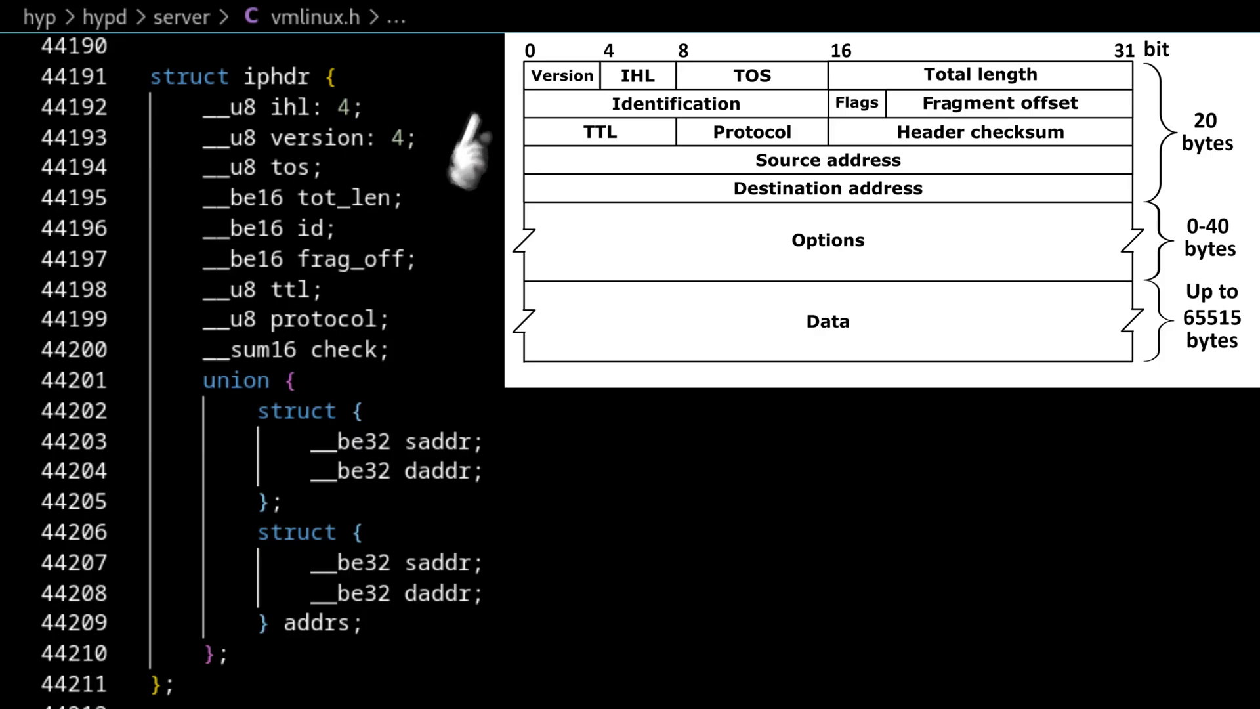
mouse_move(647, 144)
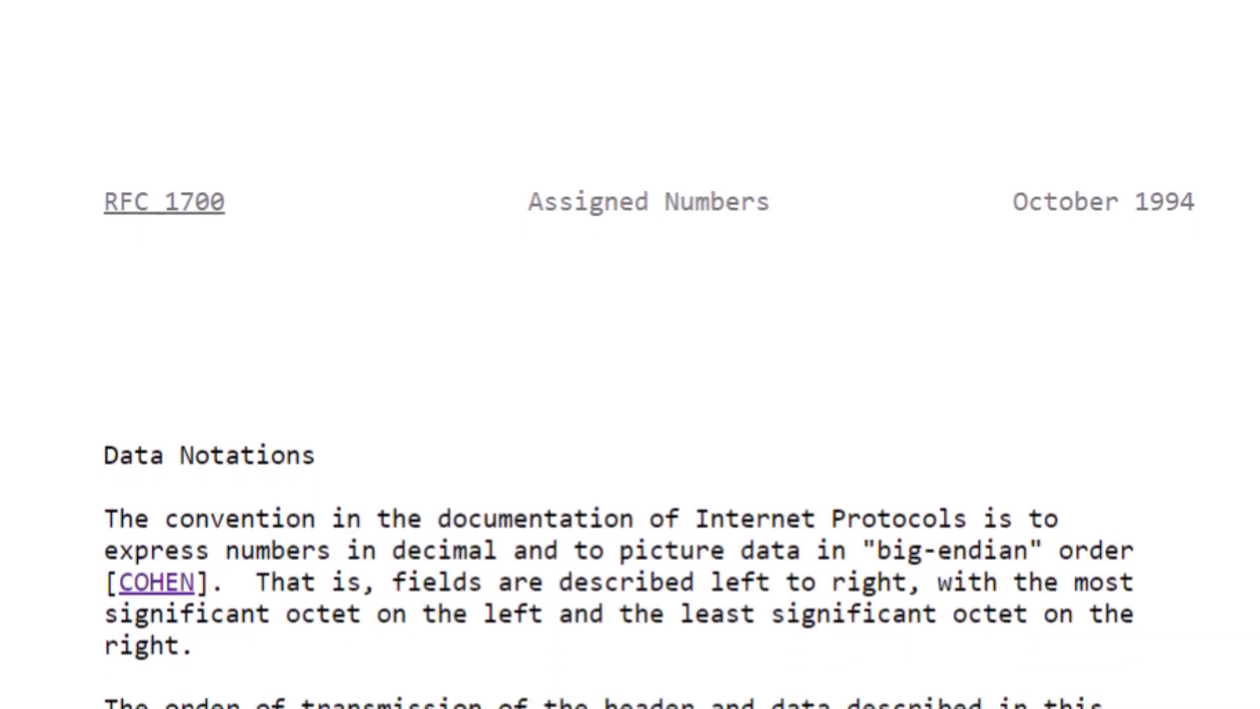
scroll(down, 3)
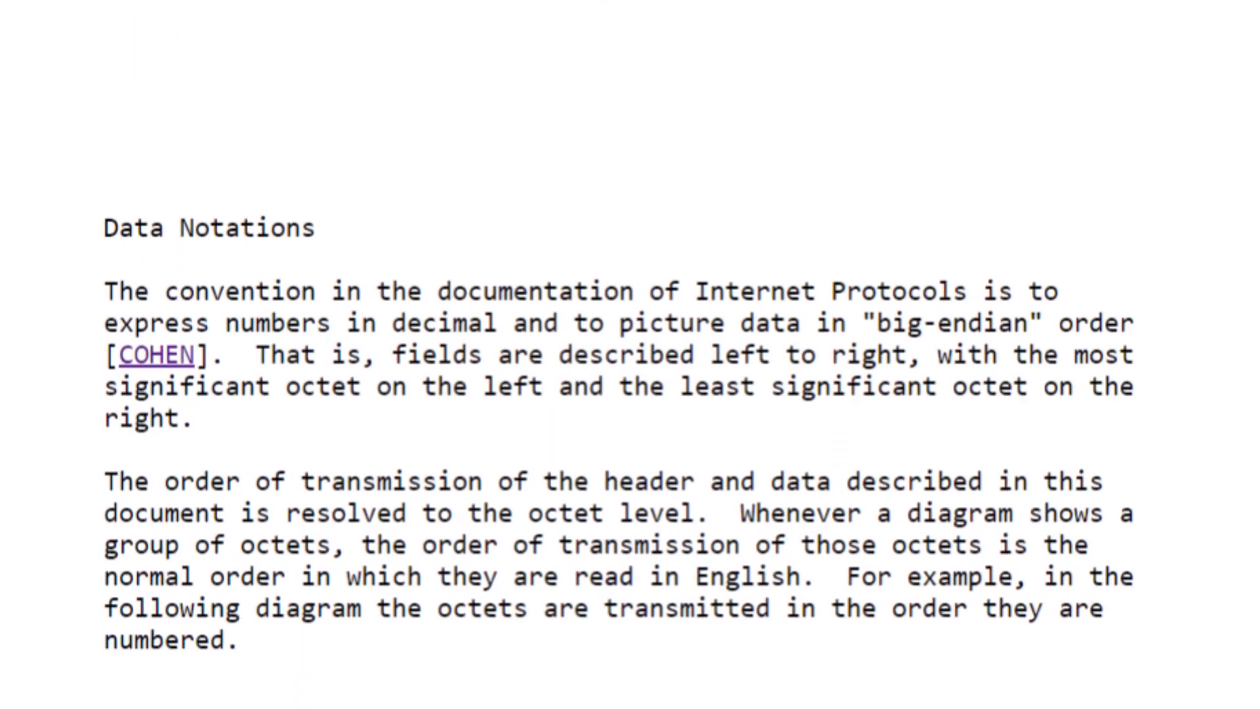
scroll(down, 3)
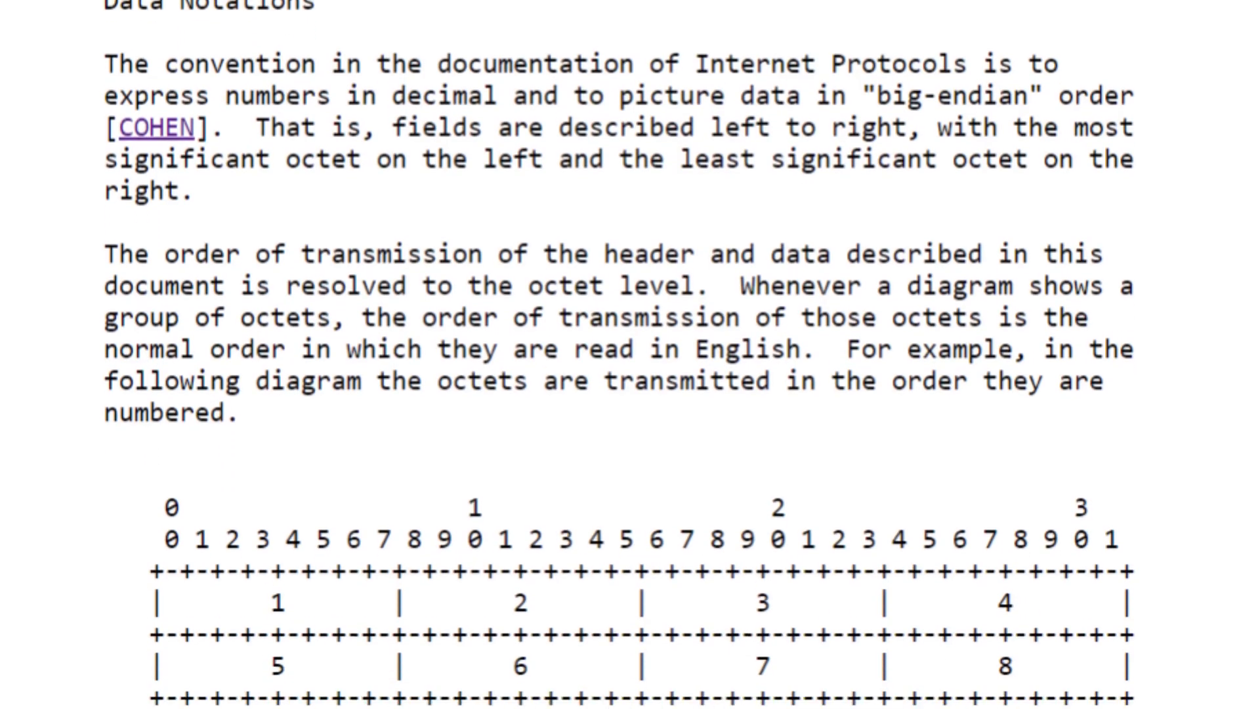
scroll(down, 3)
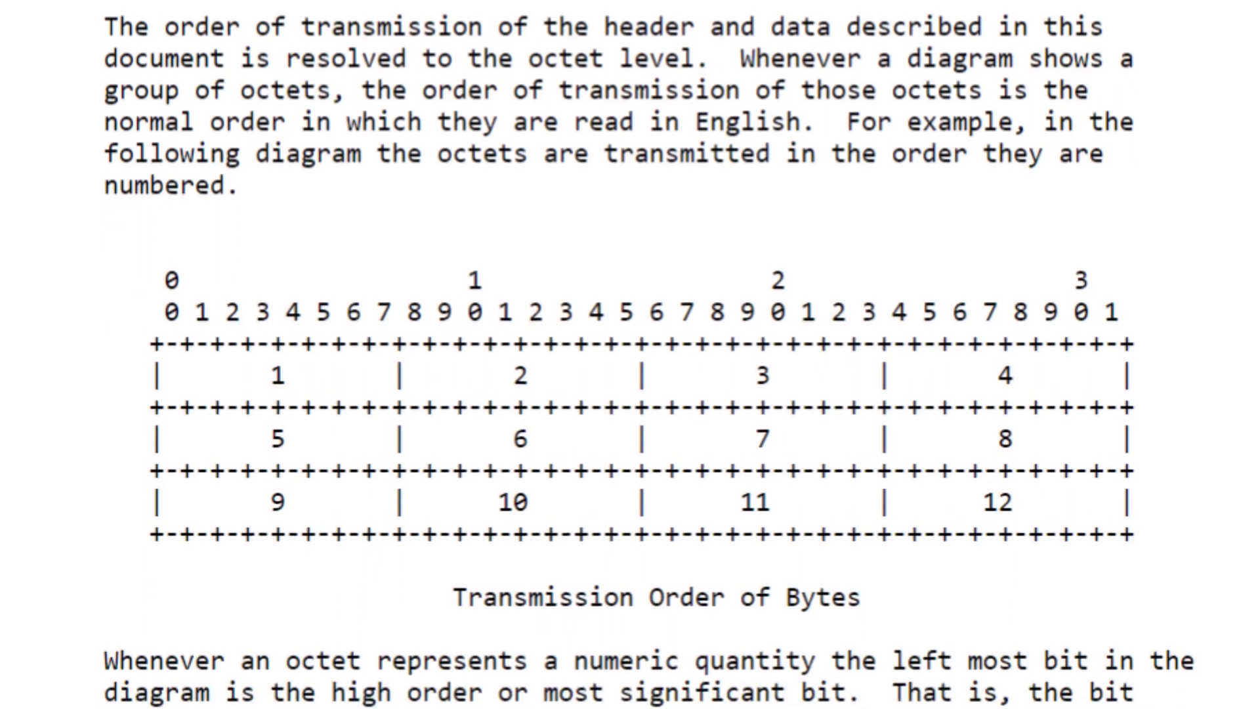
scroll(down, 3)
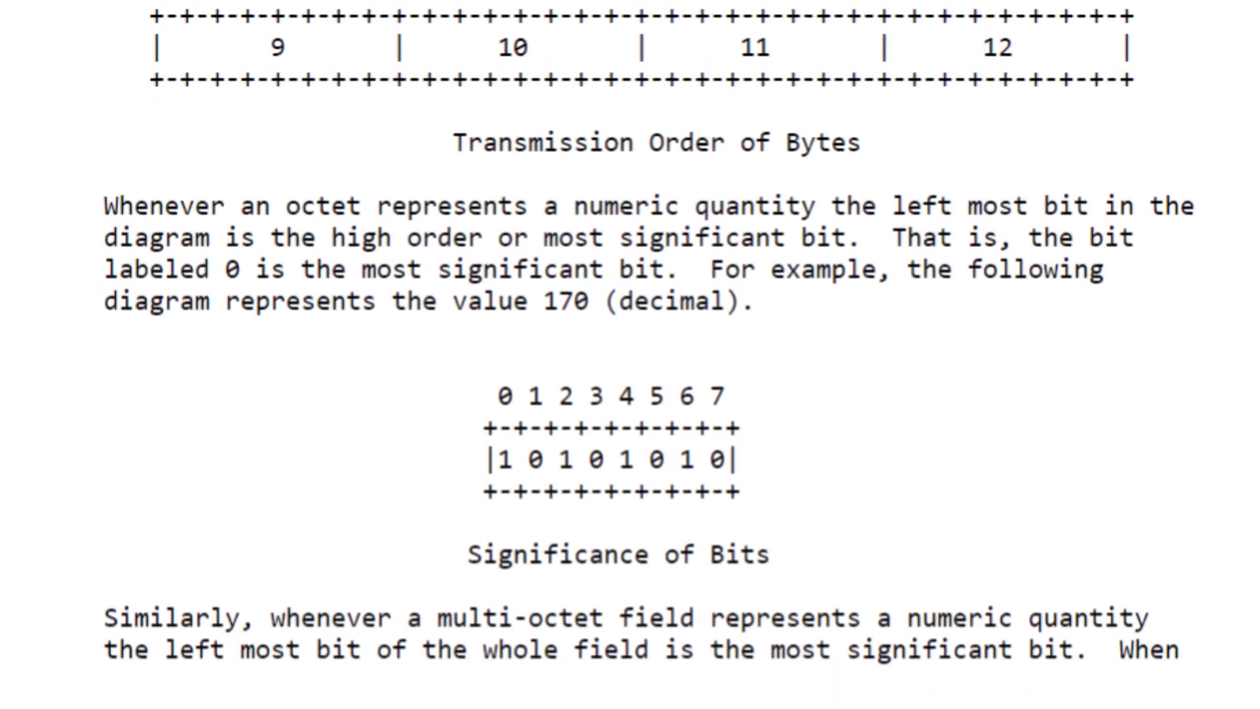
scroll(down, 3)
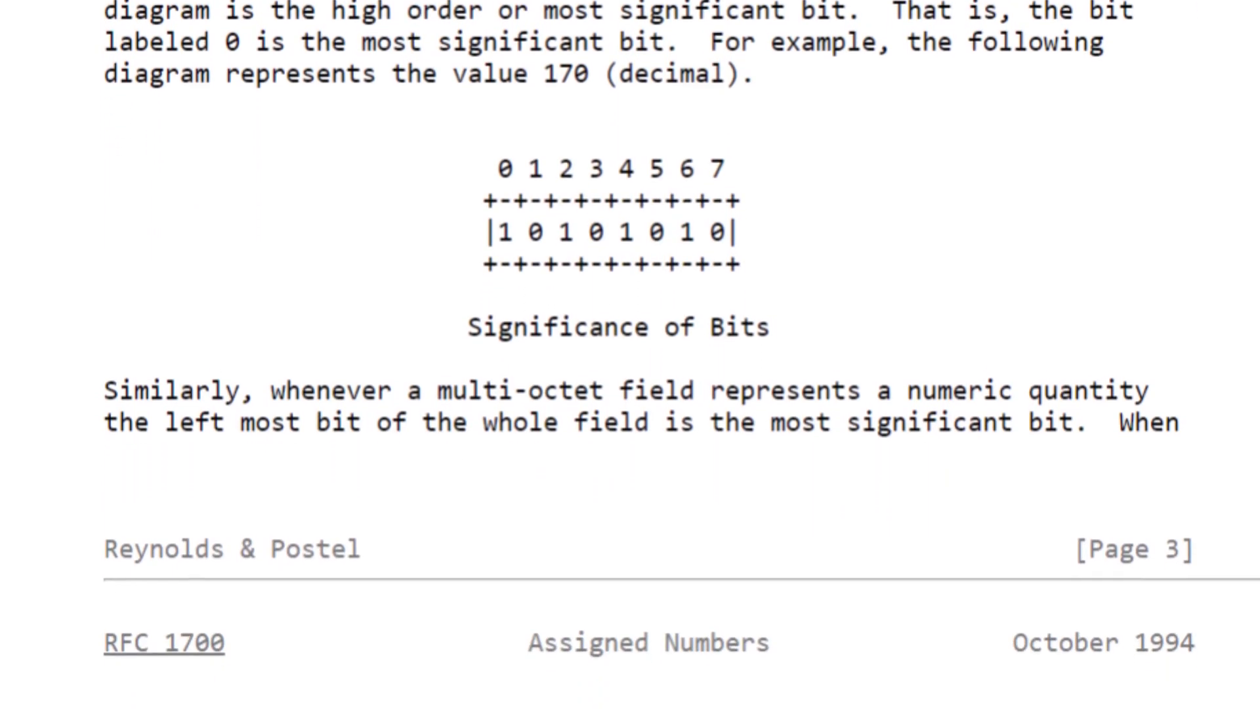
scroll(down, 3)
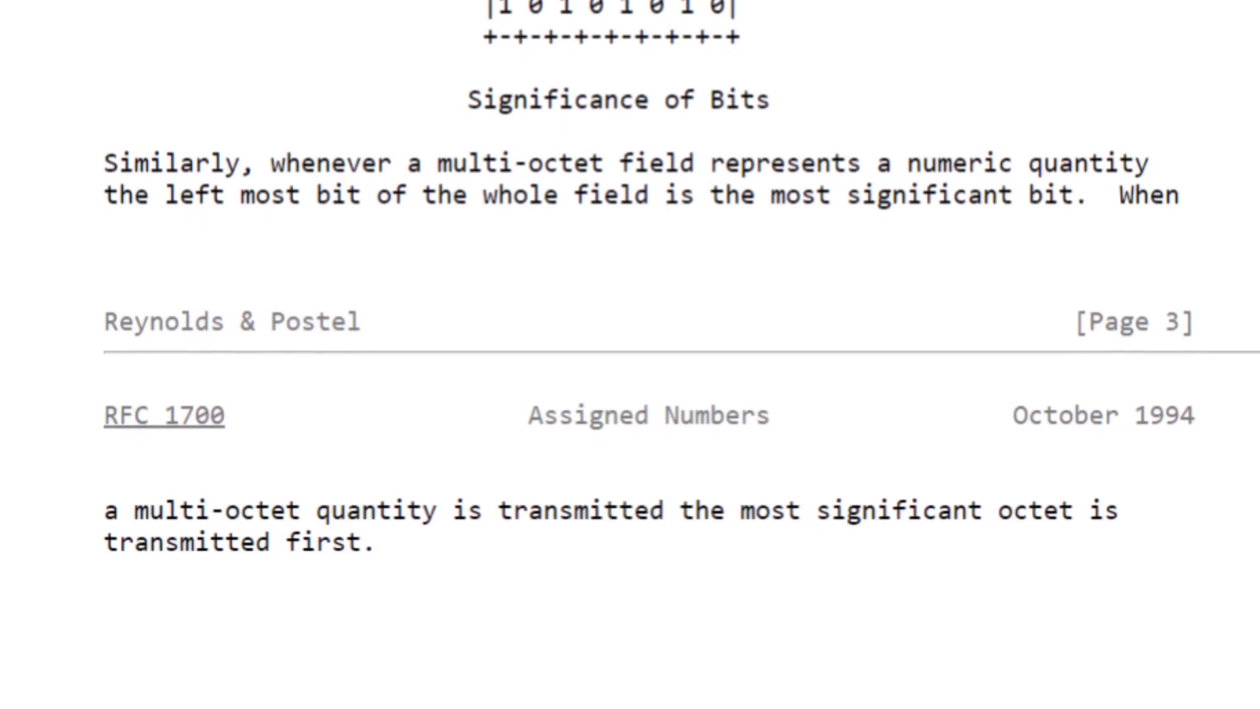
scroll(down, 3)
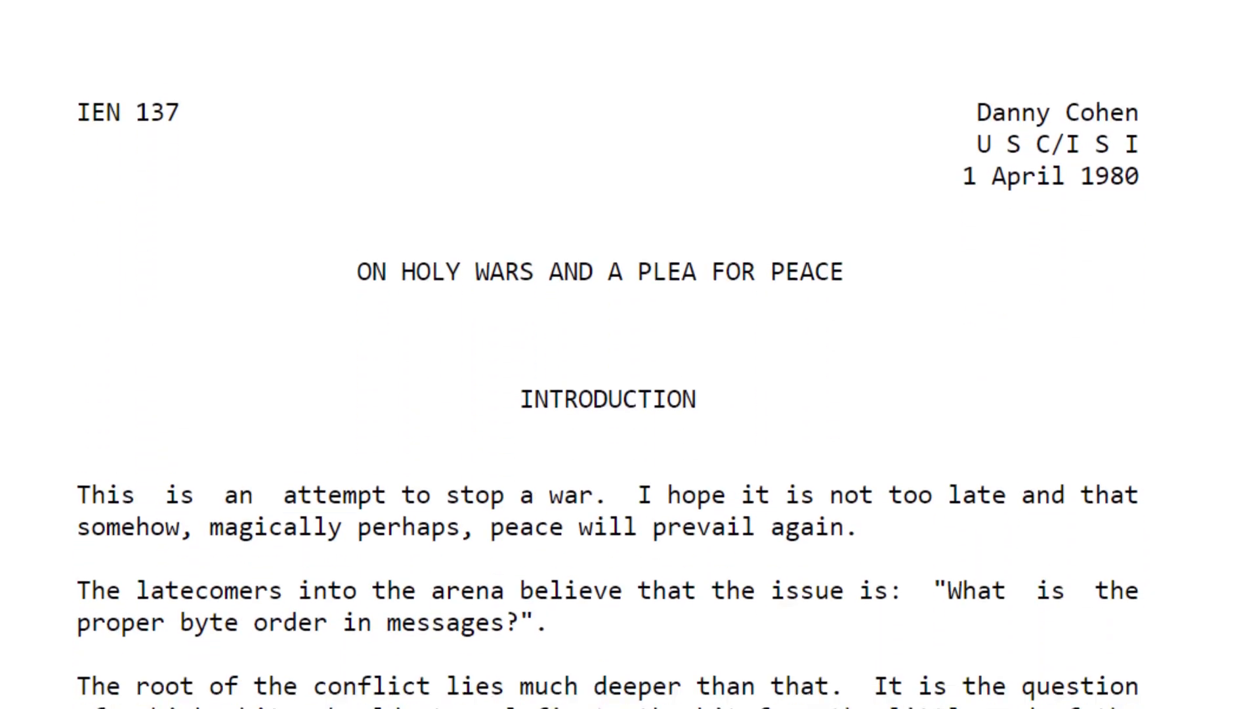
scroll(down, 3)
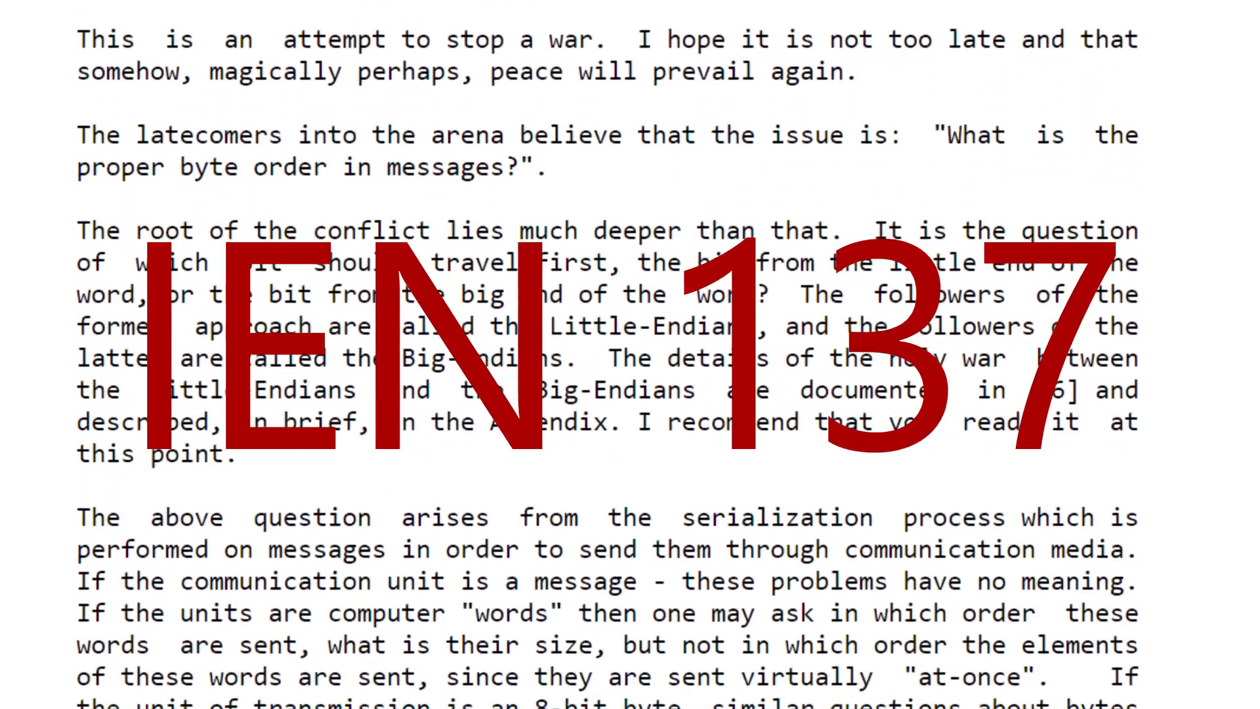
scroll(down, 3)
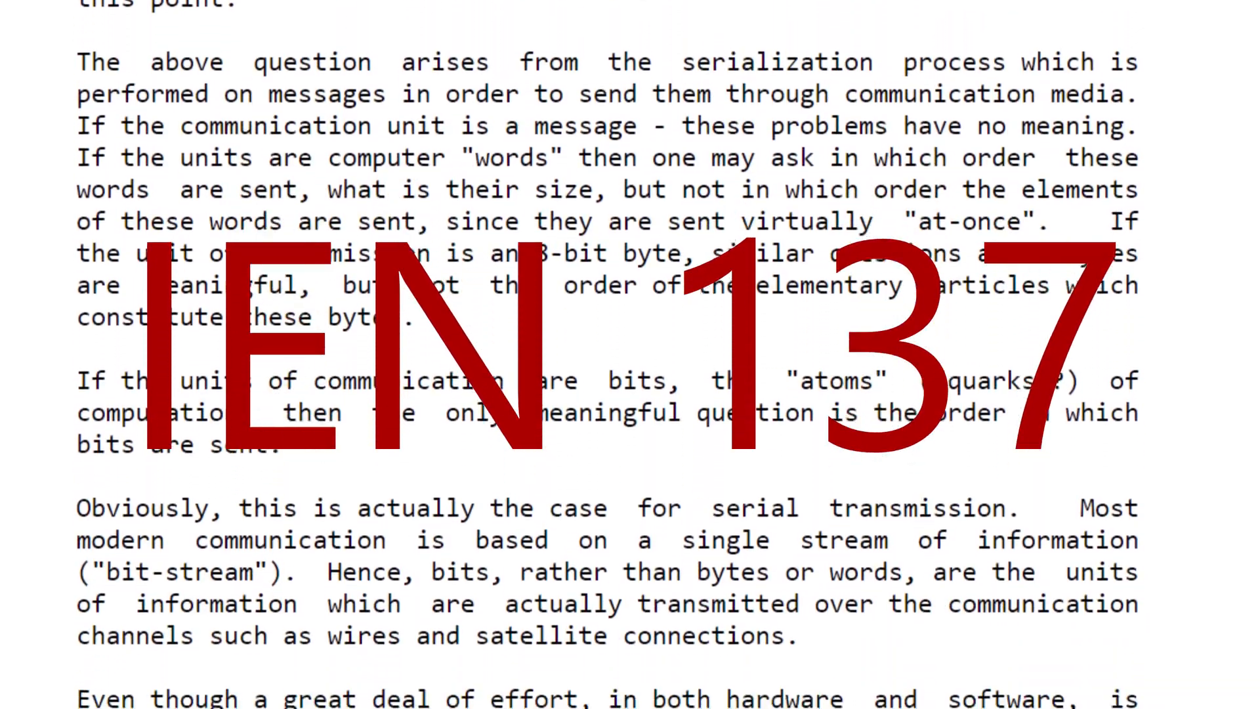
scroll(down, 3)
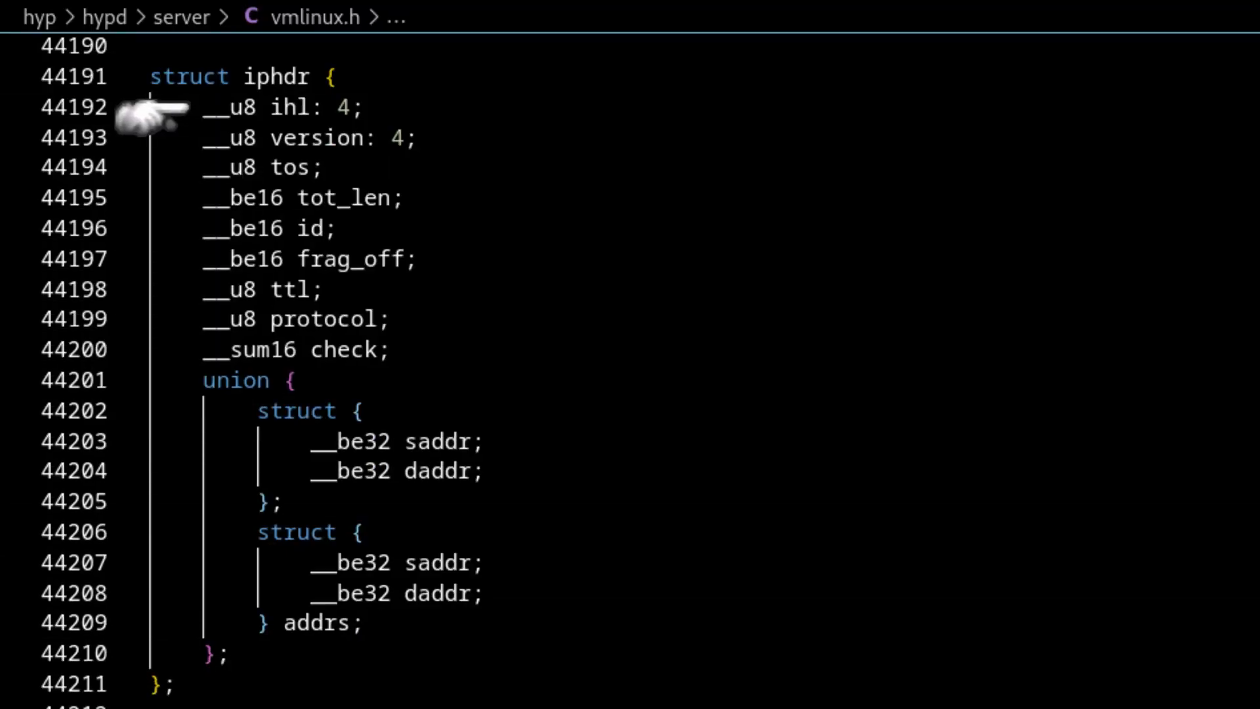
mouse_move(149, 152)
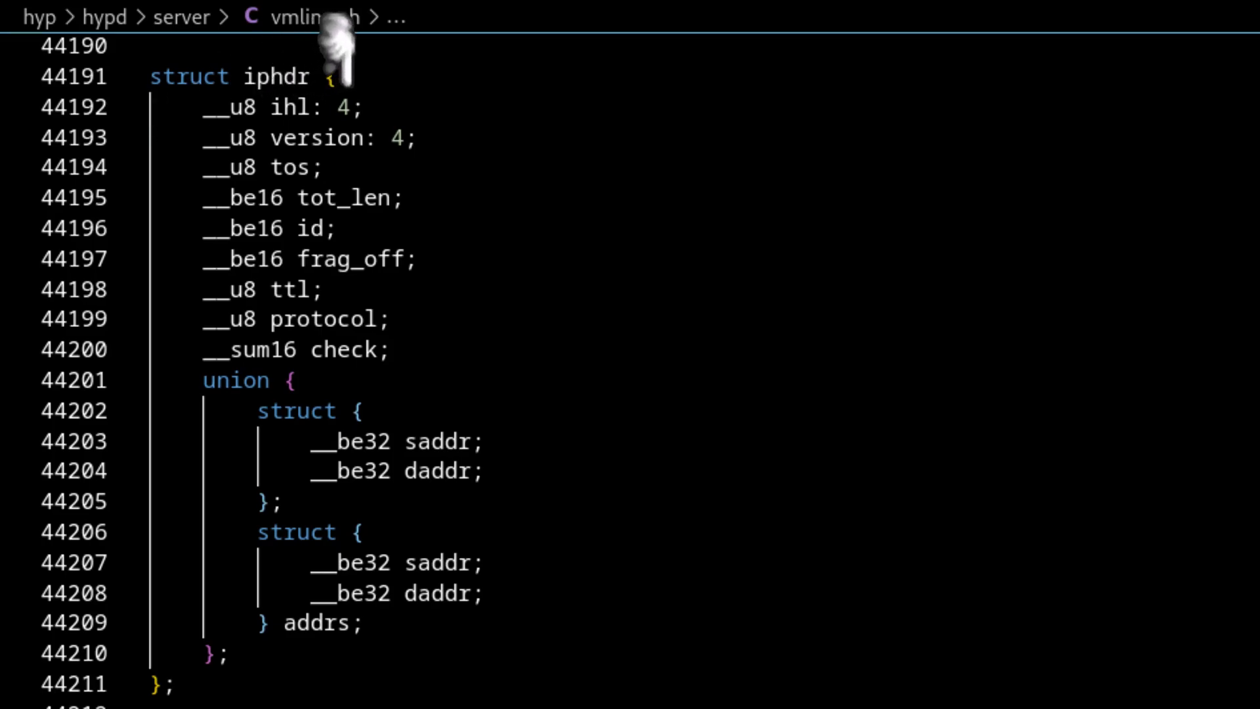
mouse_move(390, 80)
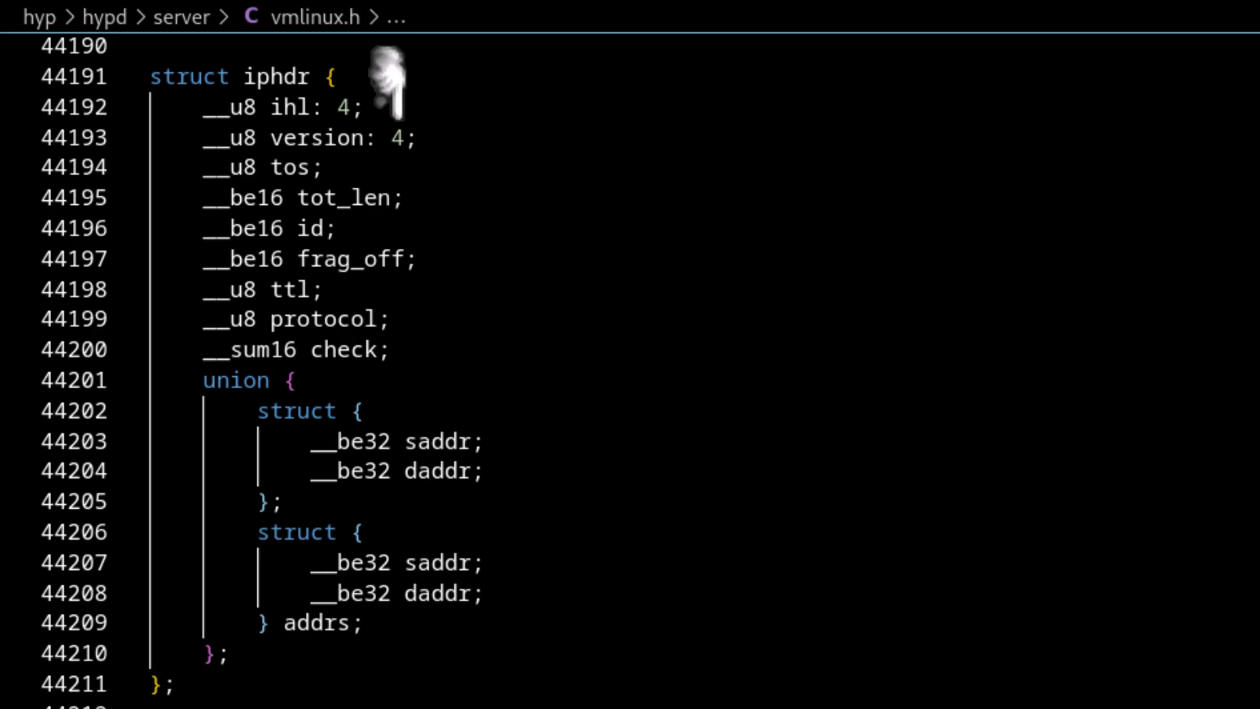
mouse_move(152, 602)
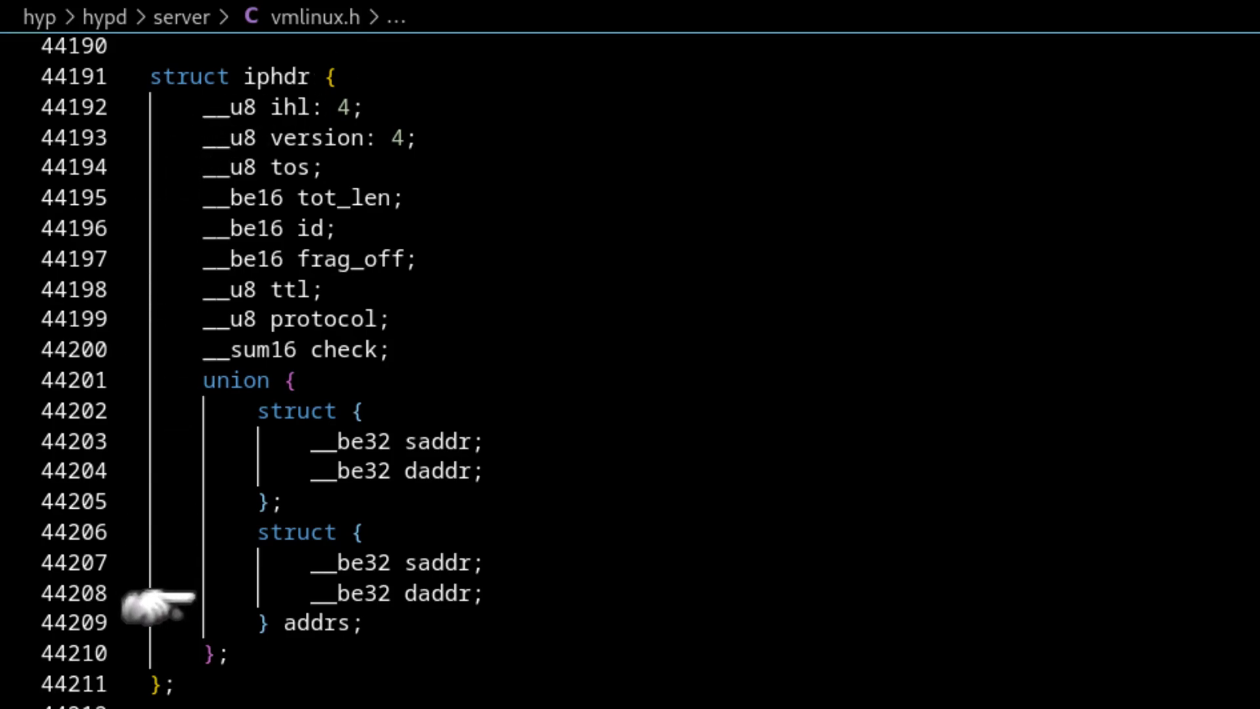
mouse_move(156, 113)
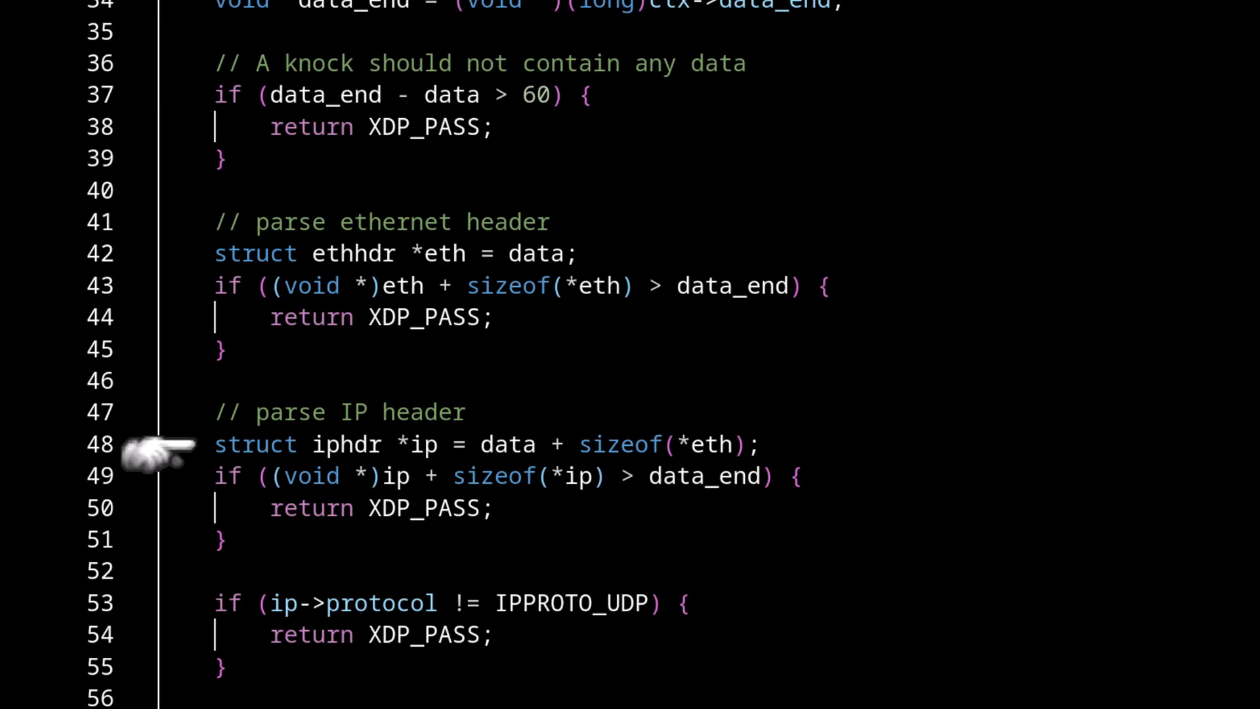
mouse_move(161, 475)
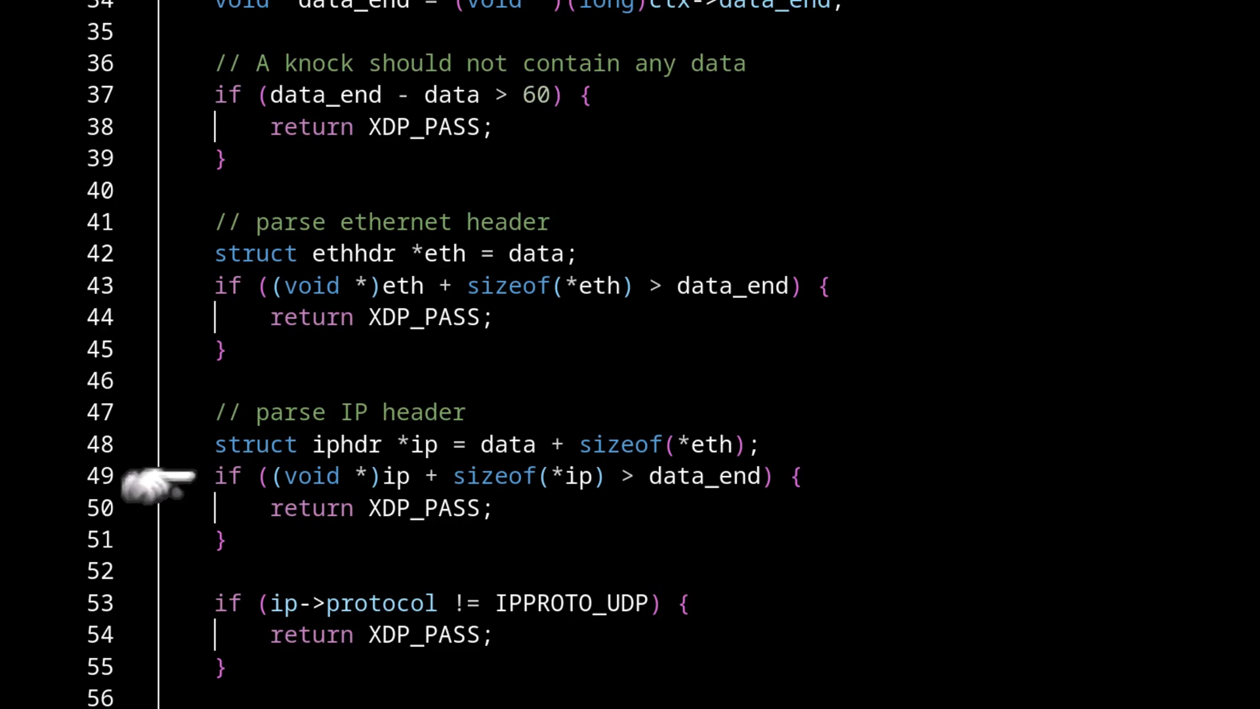
mouse_move(216, 519)
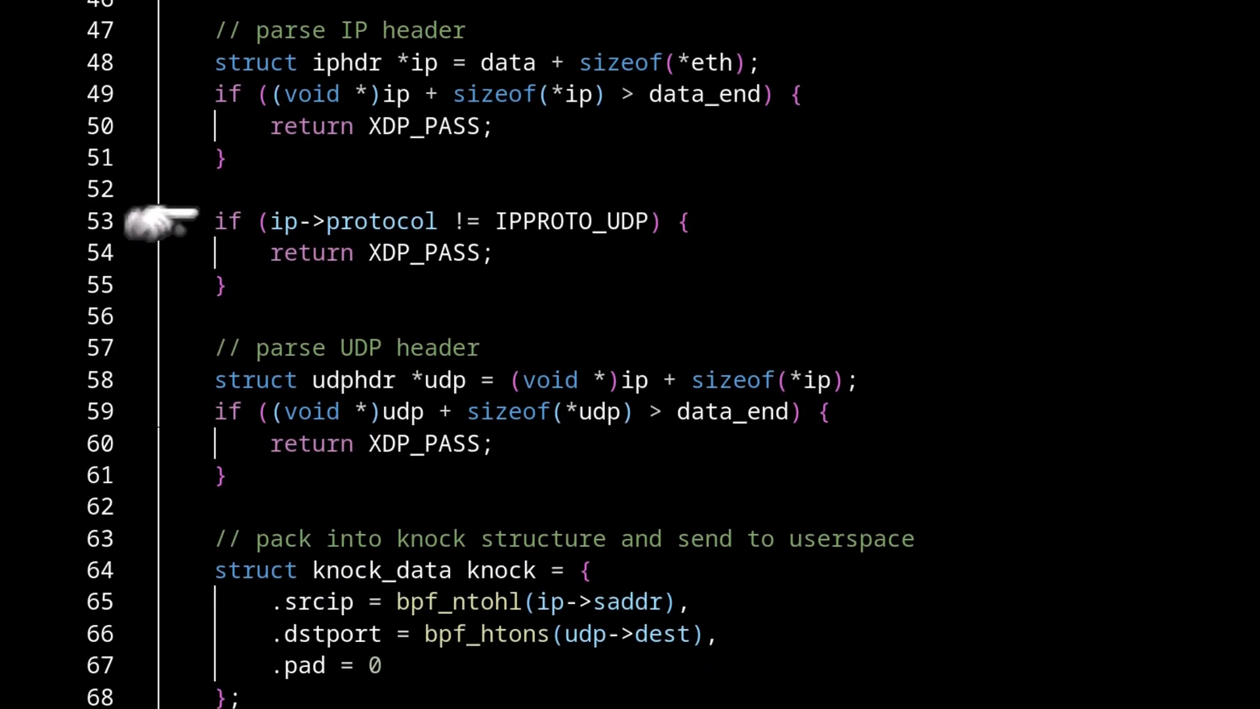
scroll(down, 3)
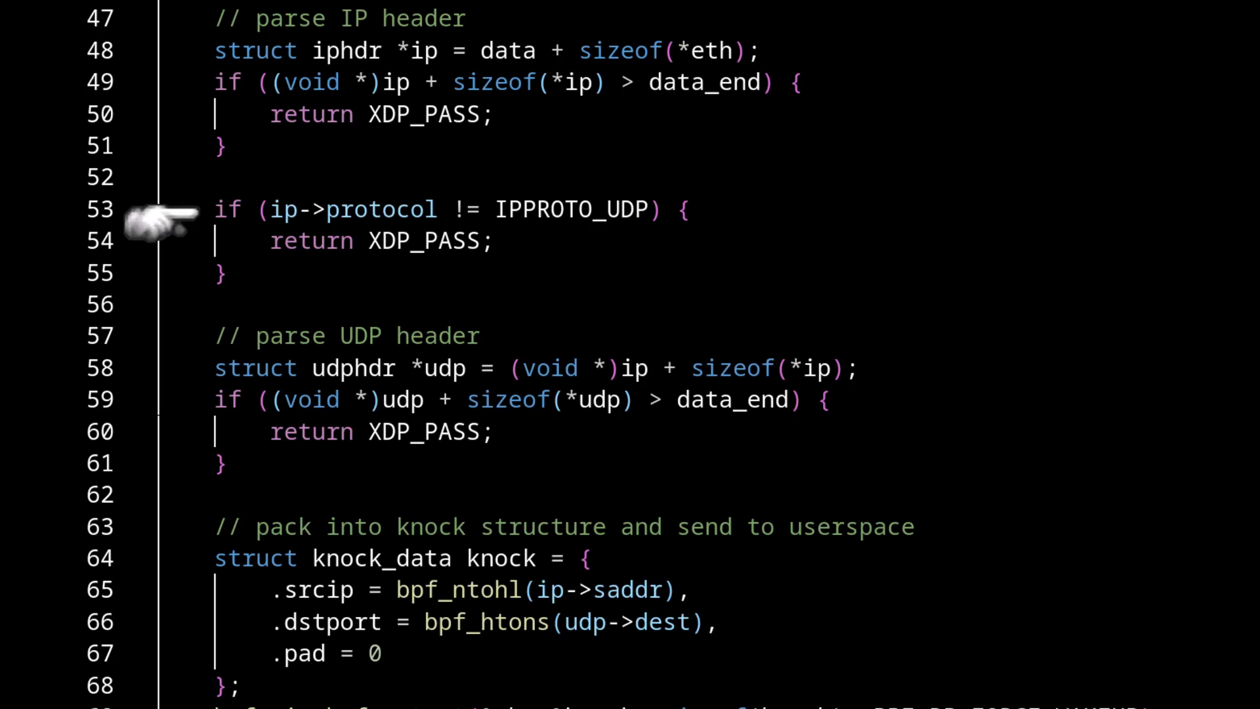
mouse_move(217, 253)
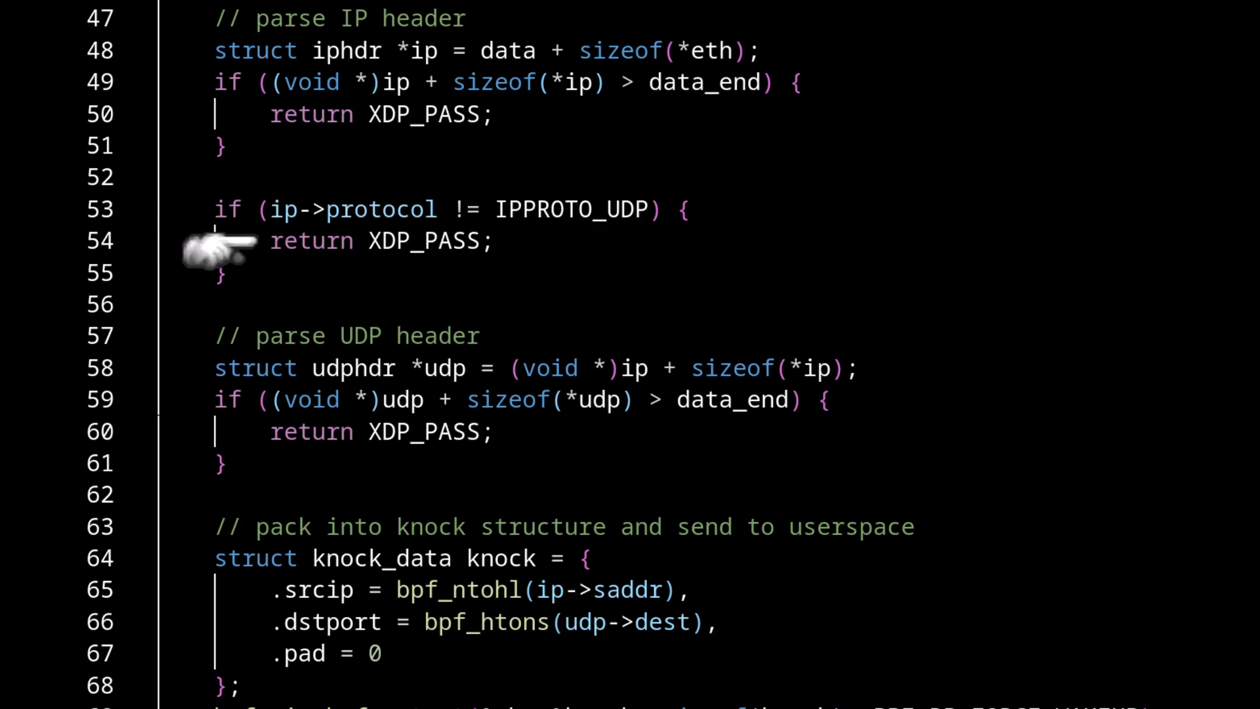
mouse_move(160, 378)
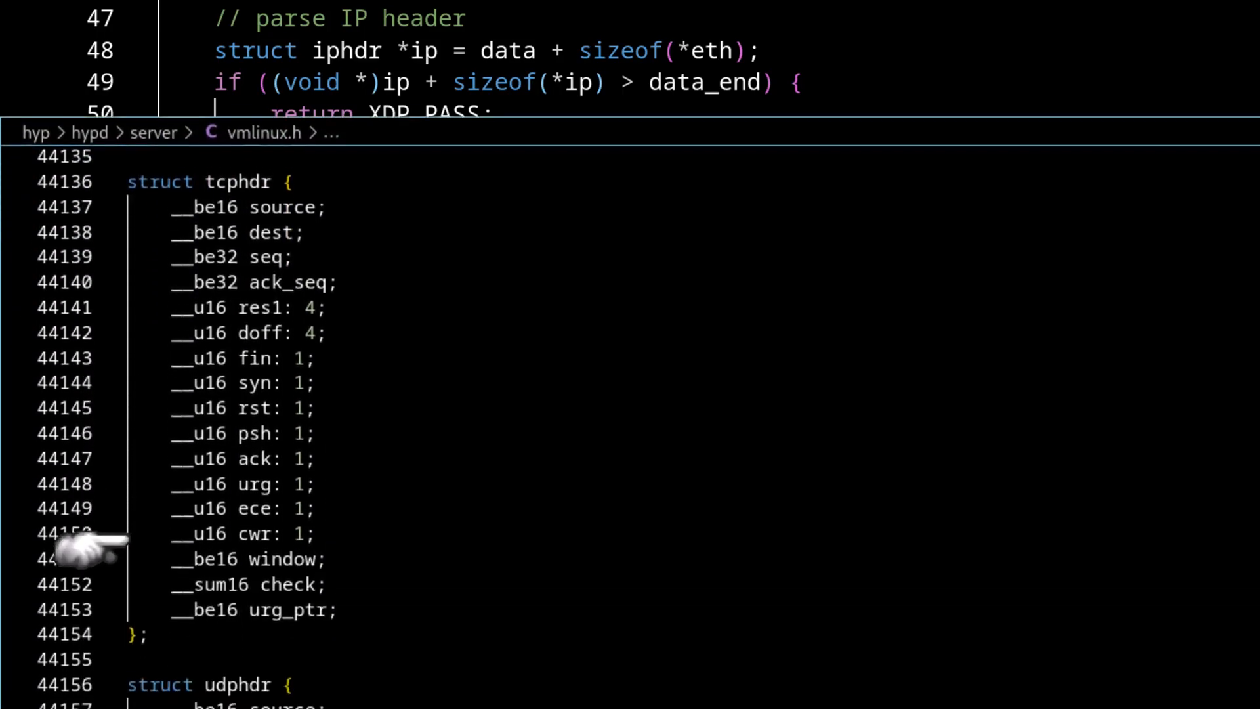
scroll(down, 3)
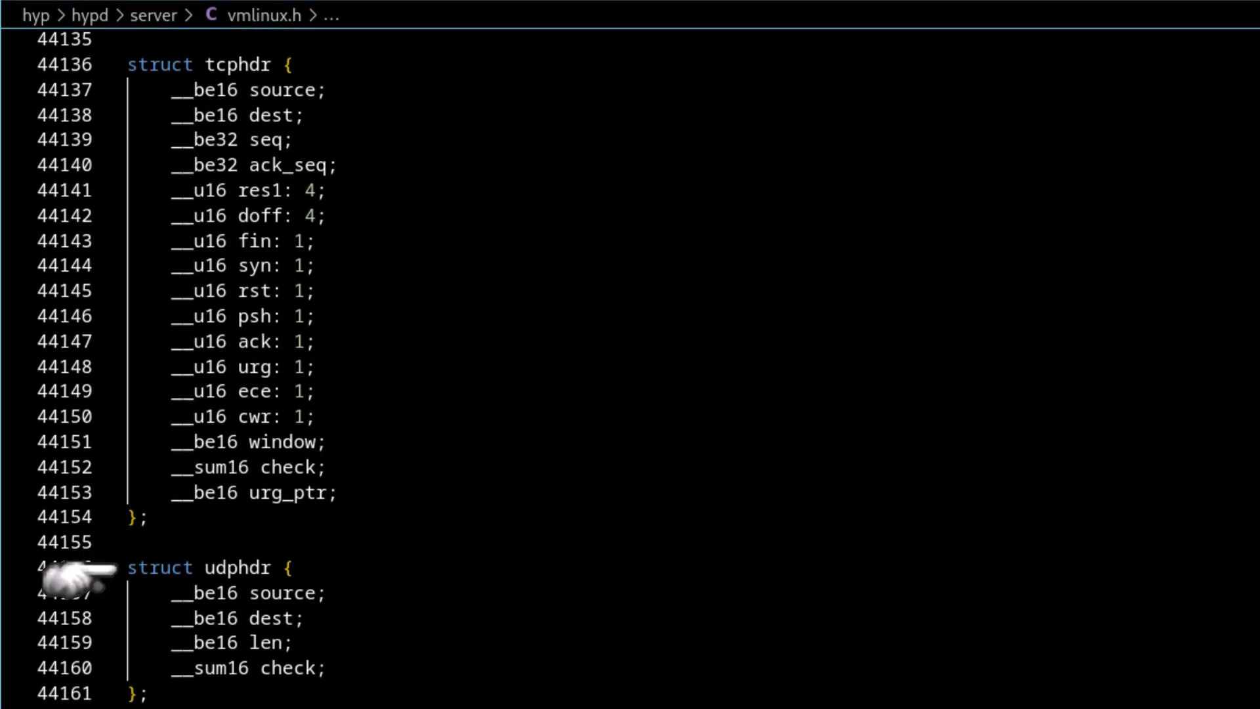
mouse_move(113, 628)
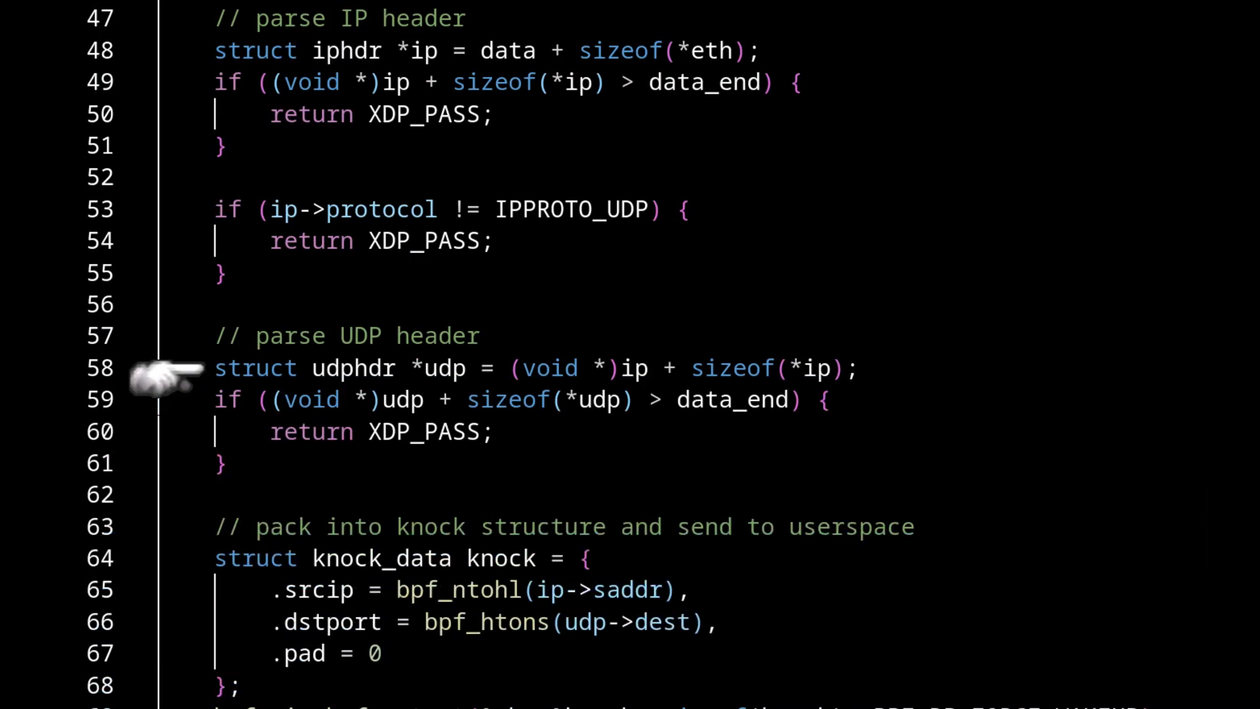
mouse_move(165, 281)
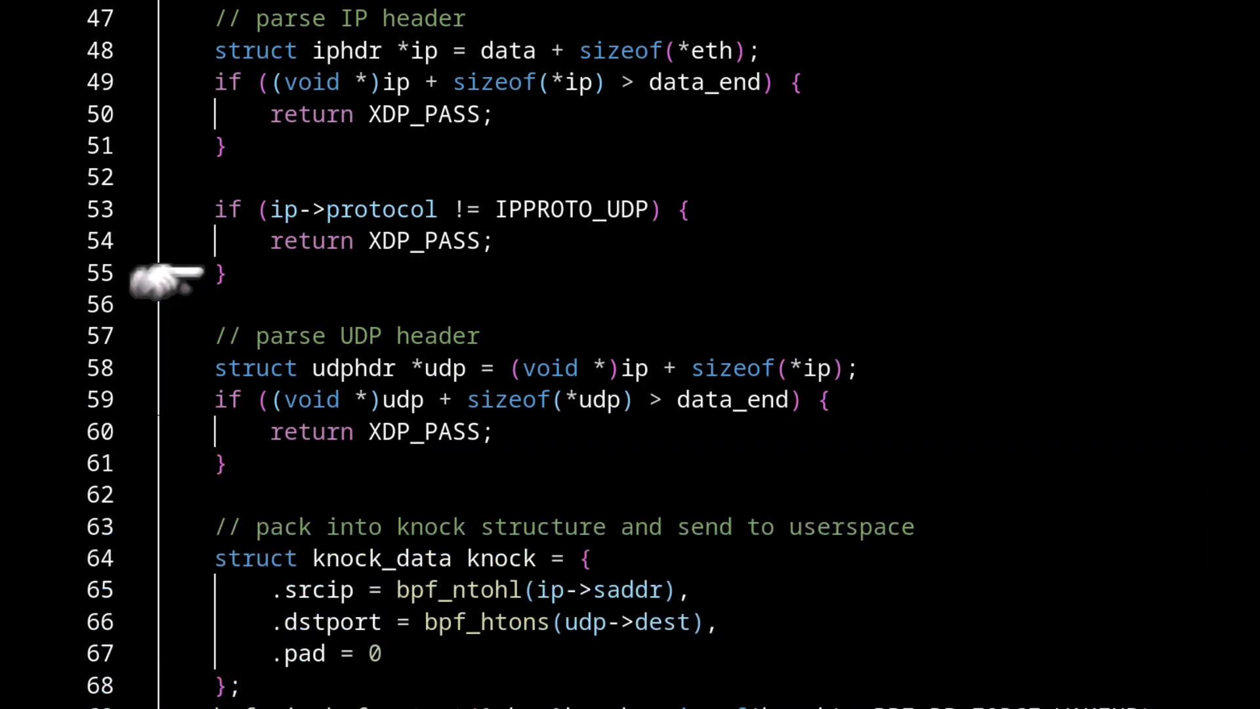
scroll(down, 3)
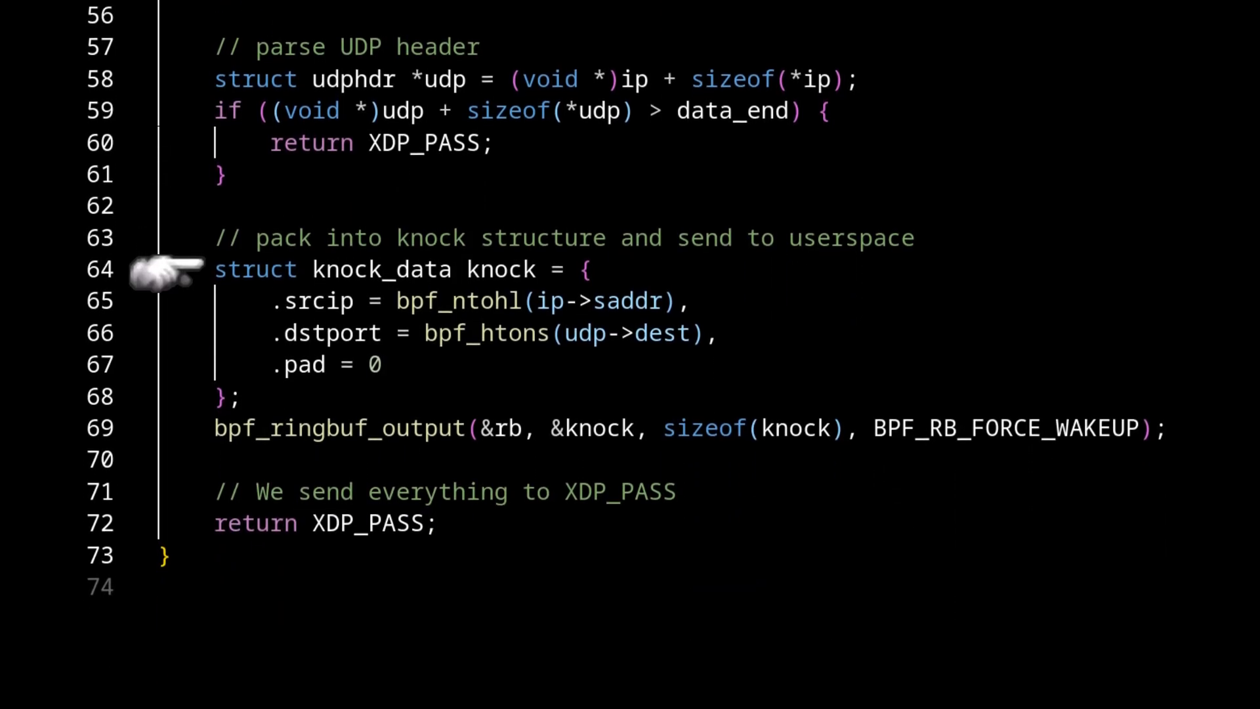